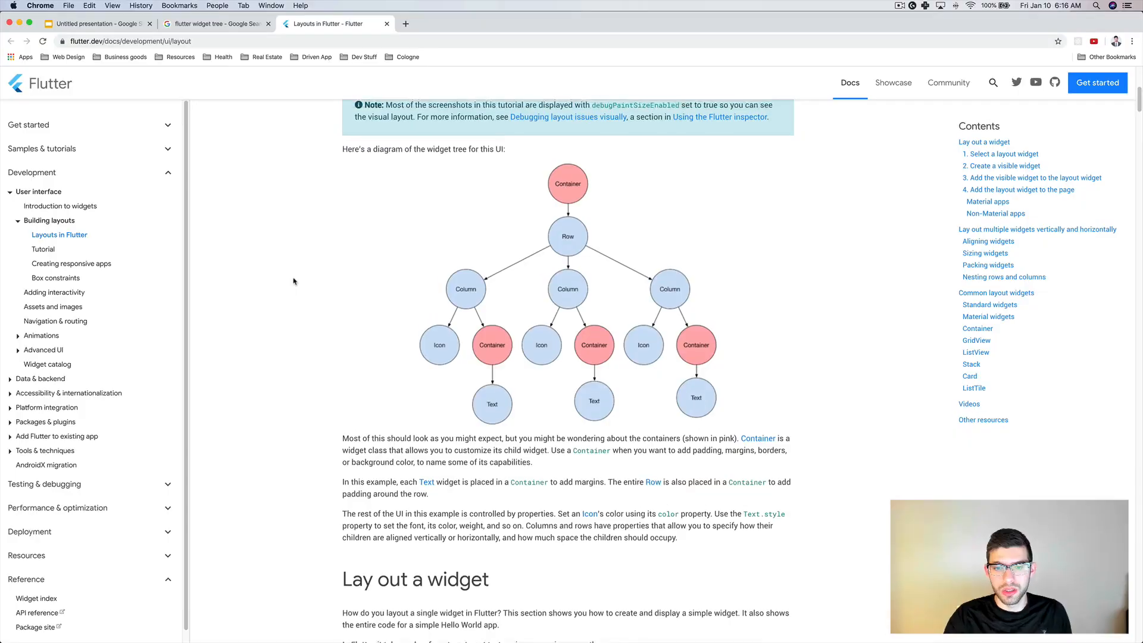
# Switch to the Untitled presentation and present the PreferencesScreen code slide full screen.
pyautogui.scroll(-3)
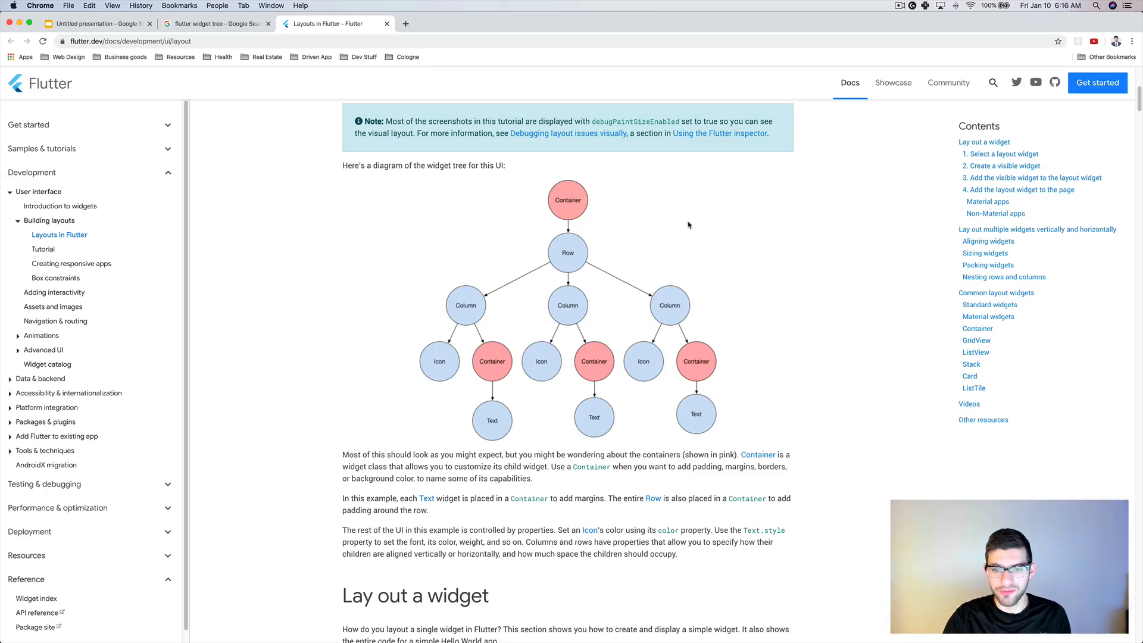
pyautogui.moveTo(570, 196)
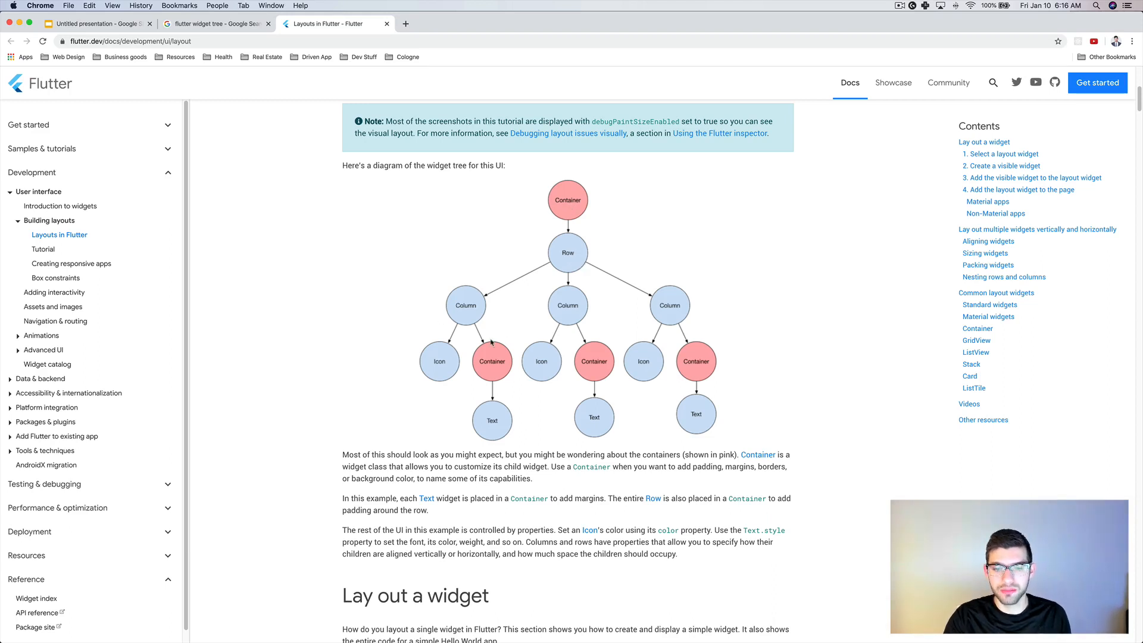
pyautogui.moveTo(500, 431)
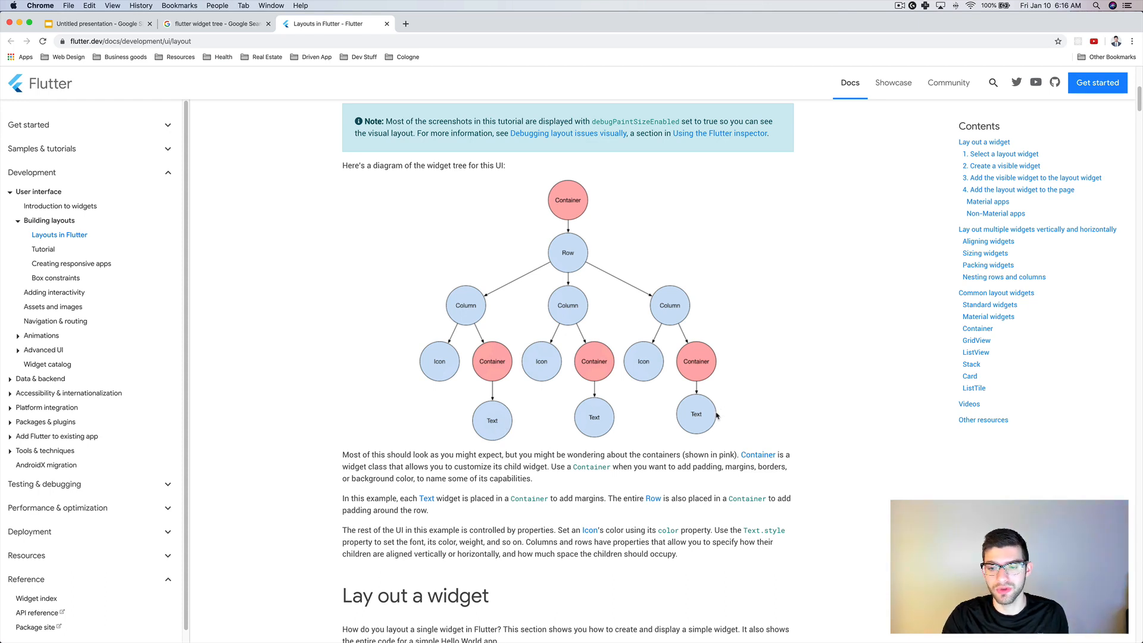
pyautogui.moveTo(566, 436)
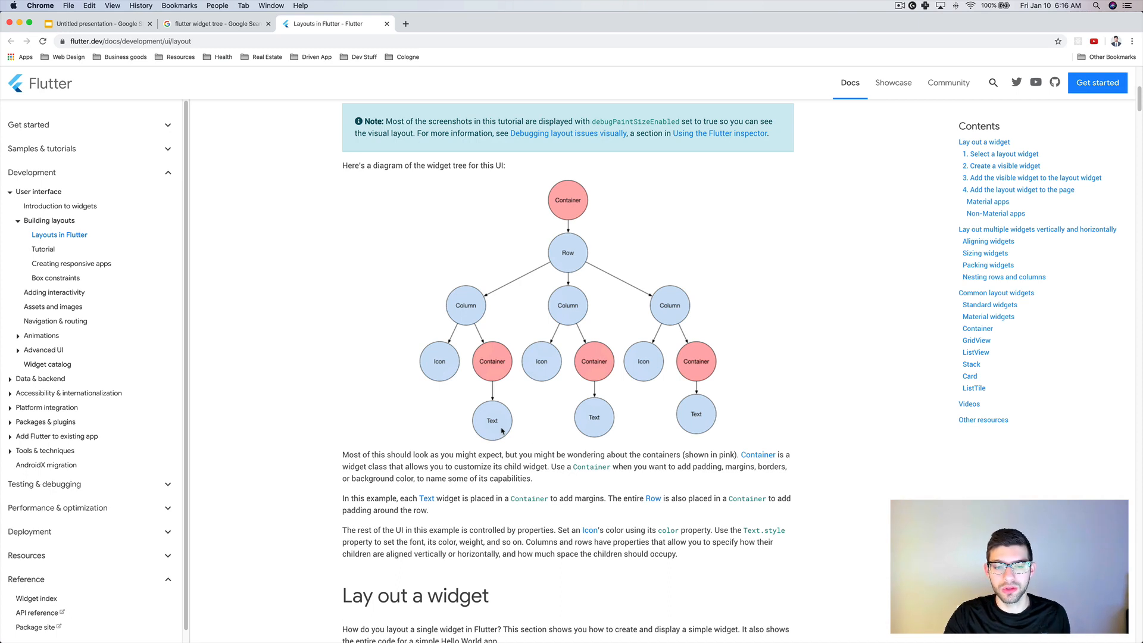
pyautogui.moveTo(502, 401)
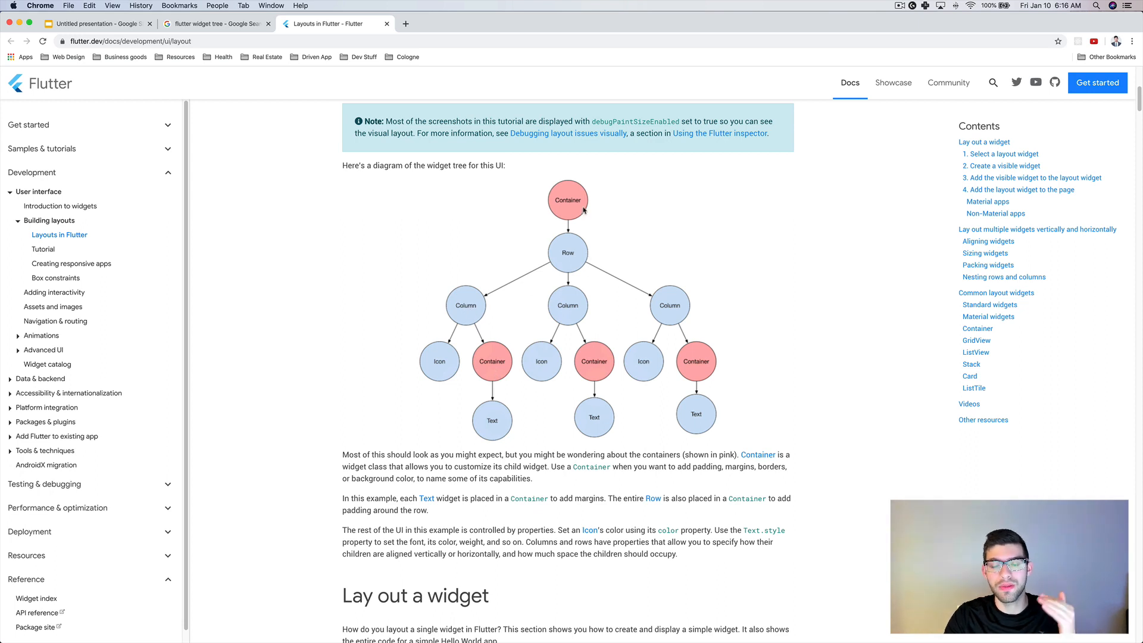
pyautogui.moveTo(439, 294)
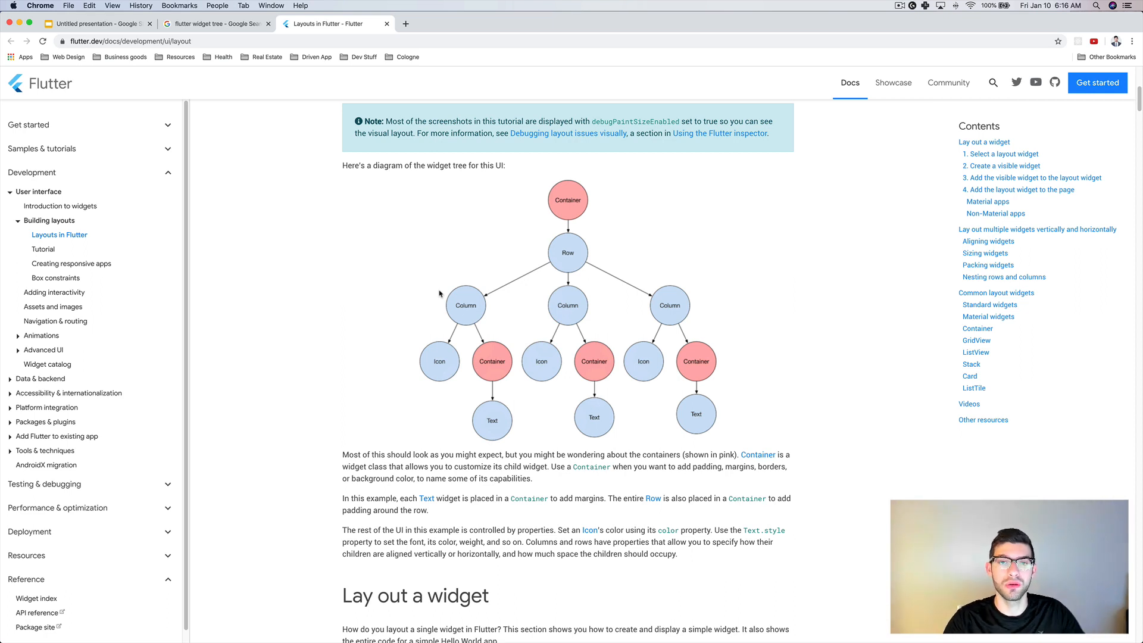
pyautogui.moveTo(431, 271)
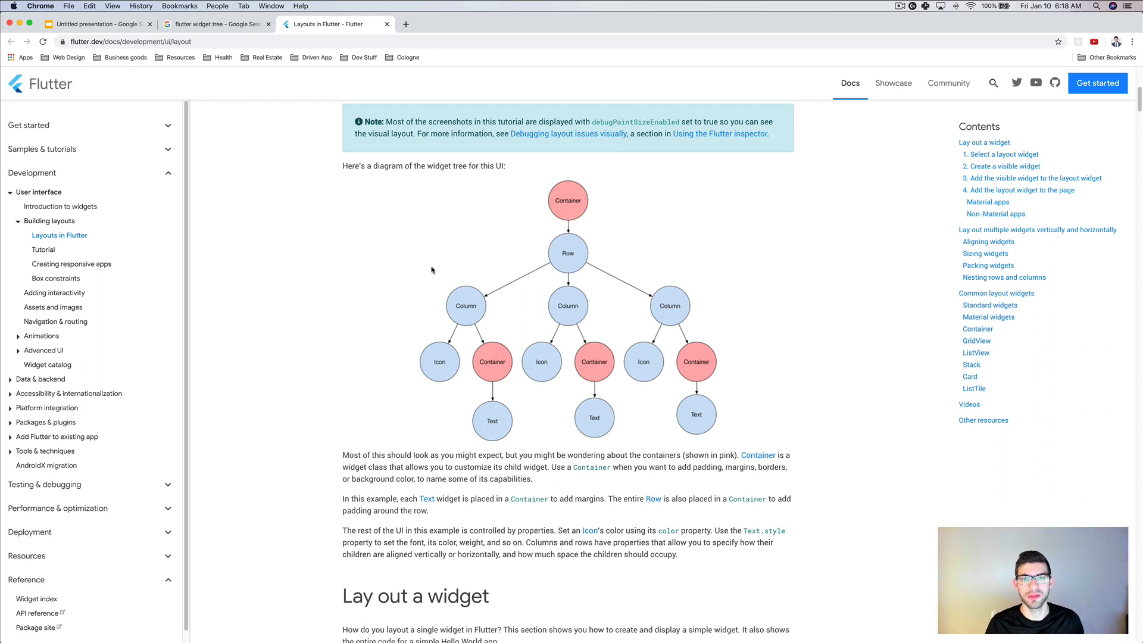
pyautogui.moveTo(328, 251)
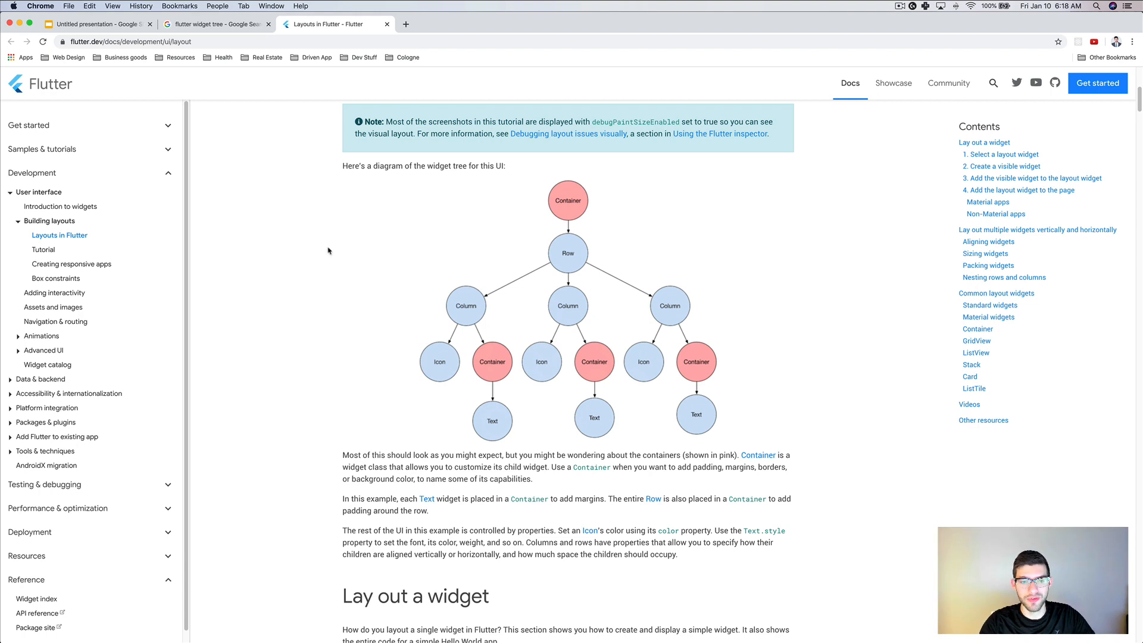
pyautogui.moveTo(325, 251)
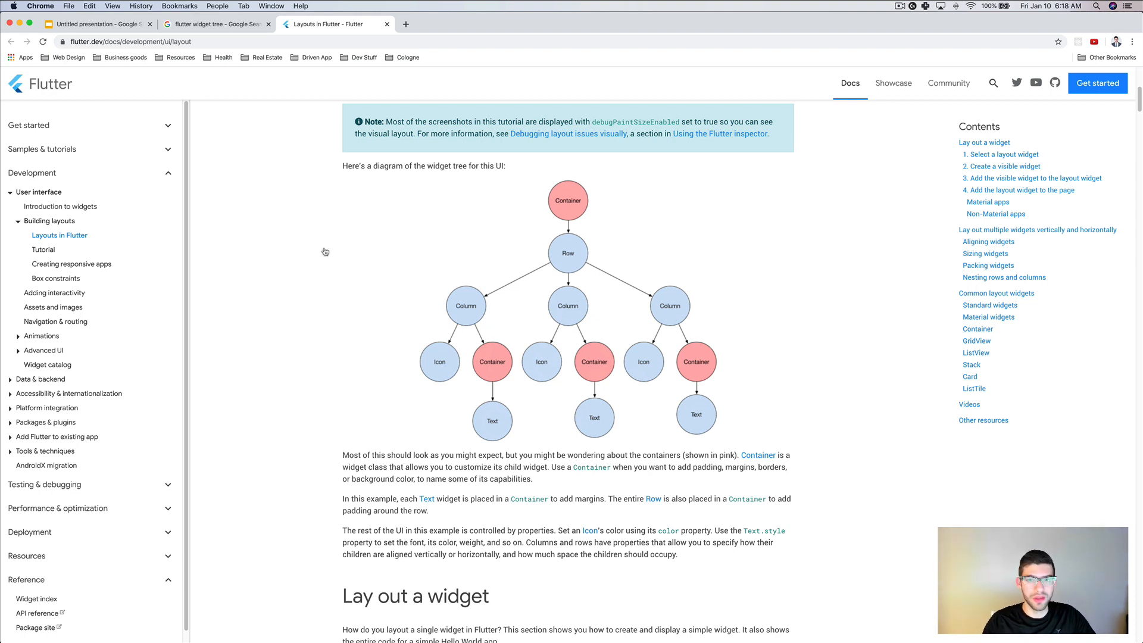
pyautogui.click(98, 24)
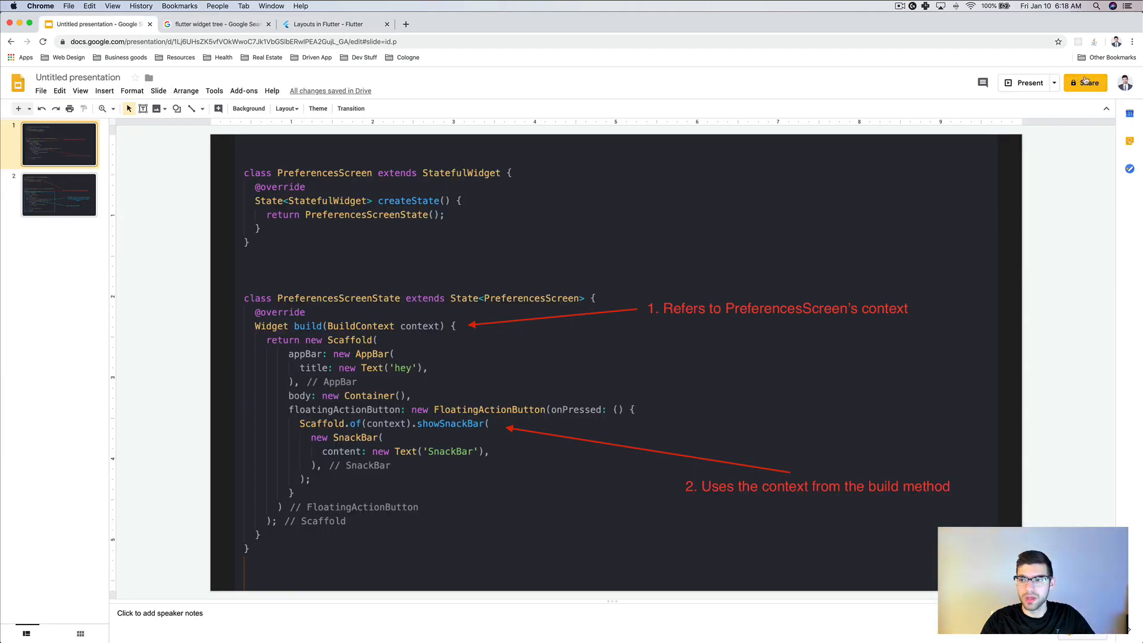
pyautogui.click(1030, 82)
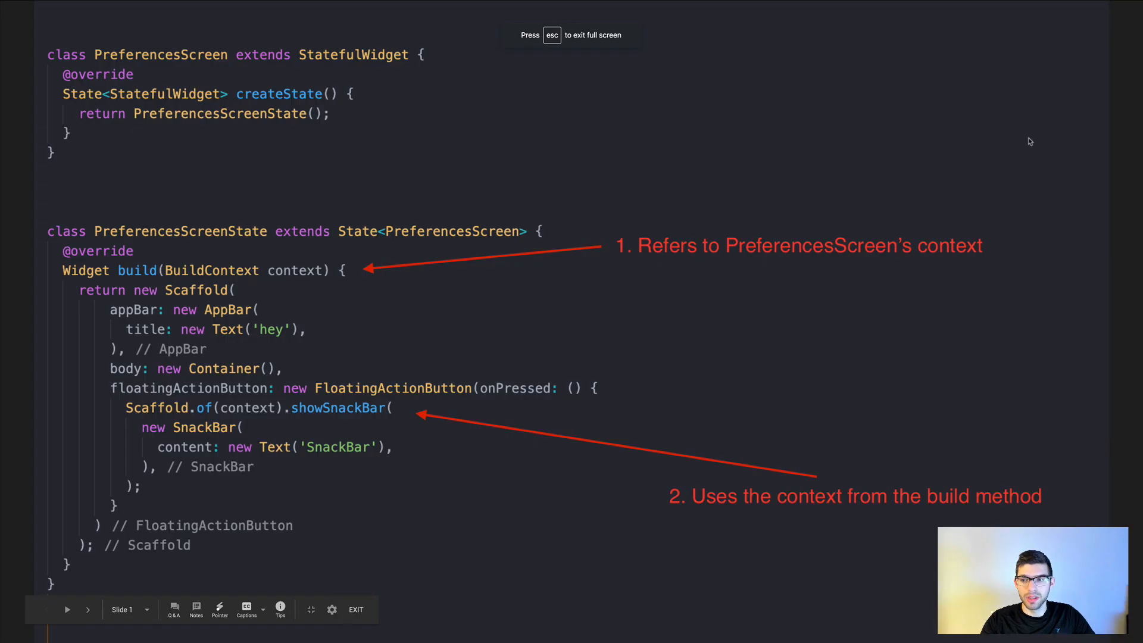
pyautogui.moveTo(1041, 113)
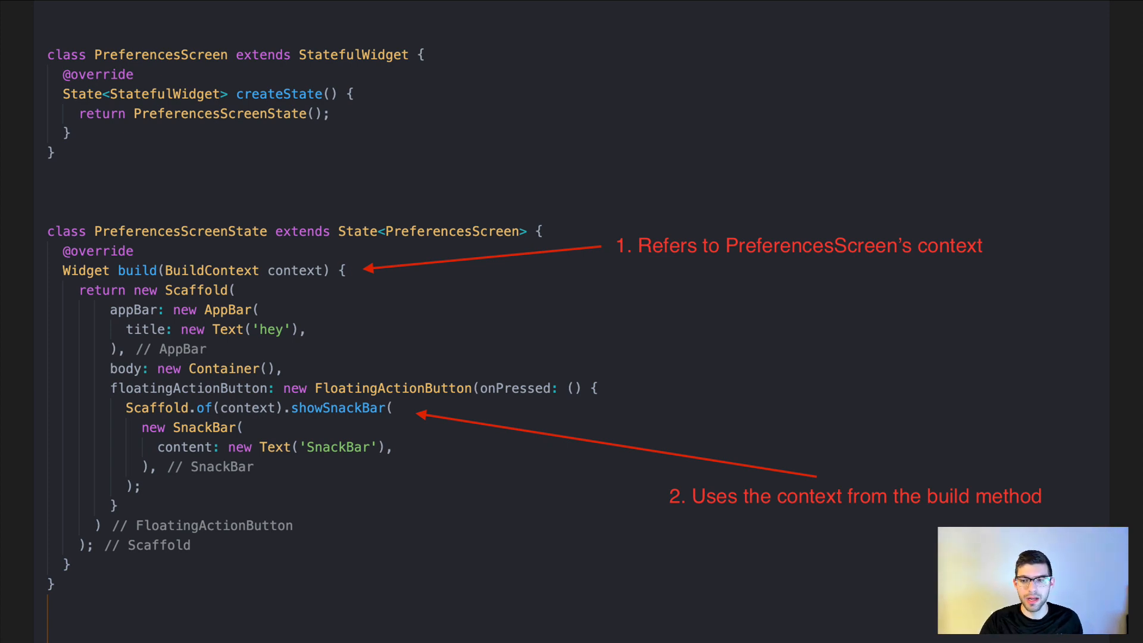
pyautogui.moveTo(298, 252)
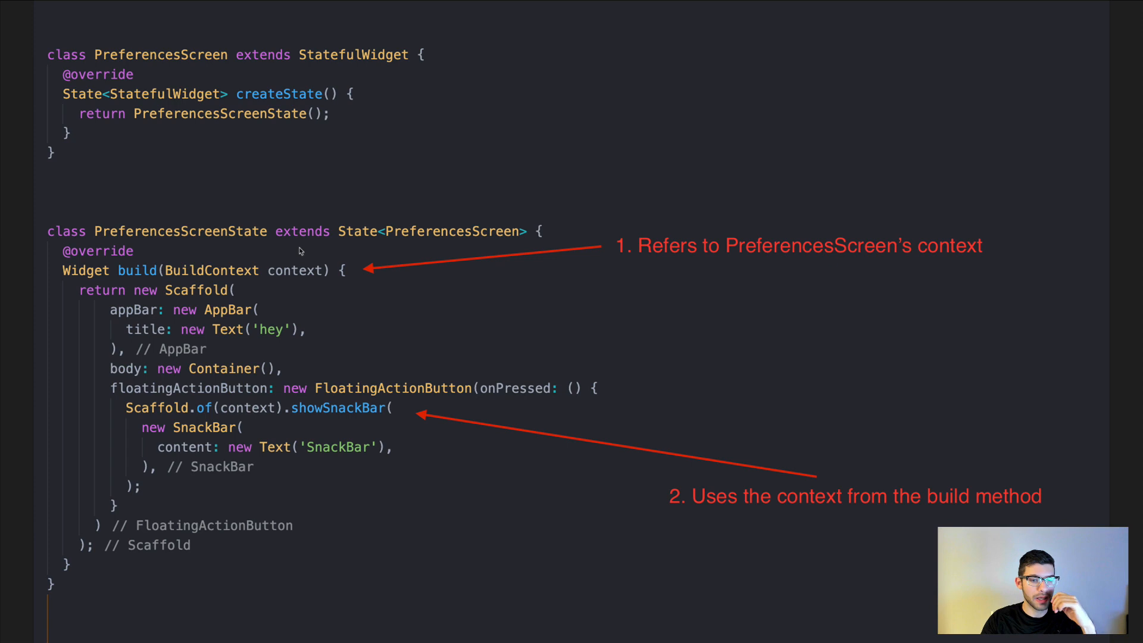
pyautogui.moveTo(221, 285)
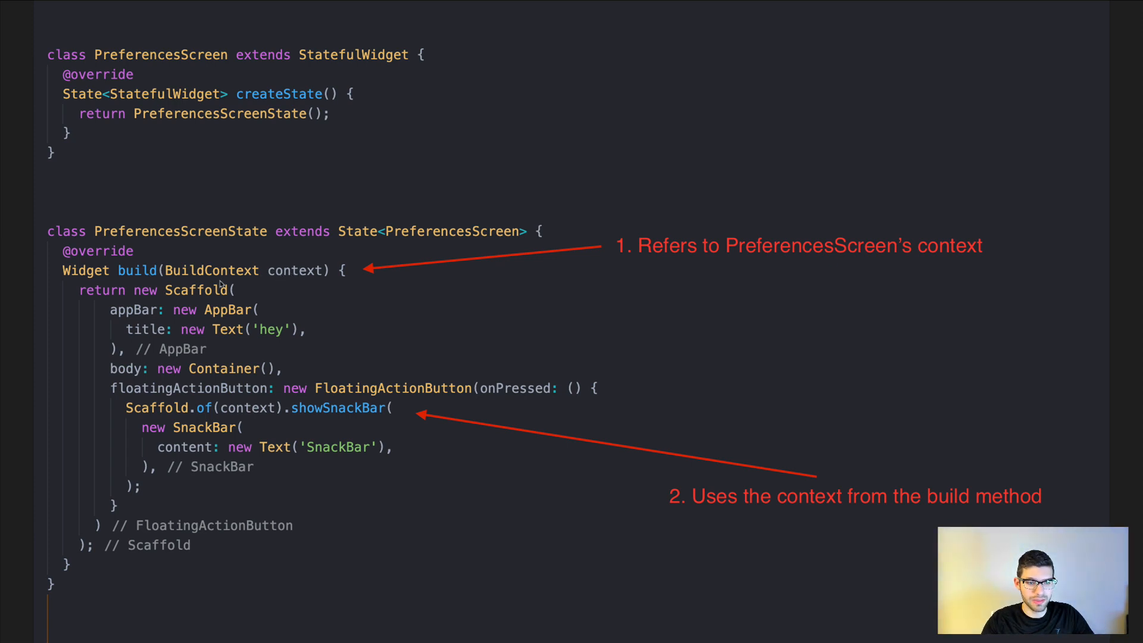
pyautogui.moveTo(302, 283)
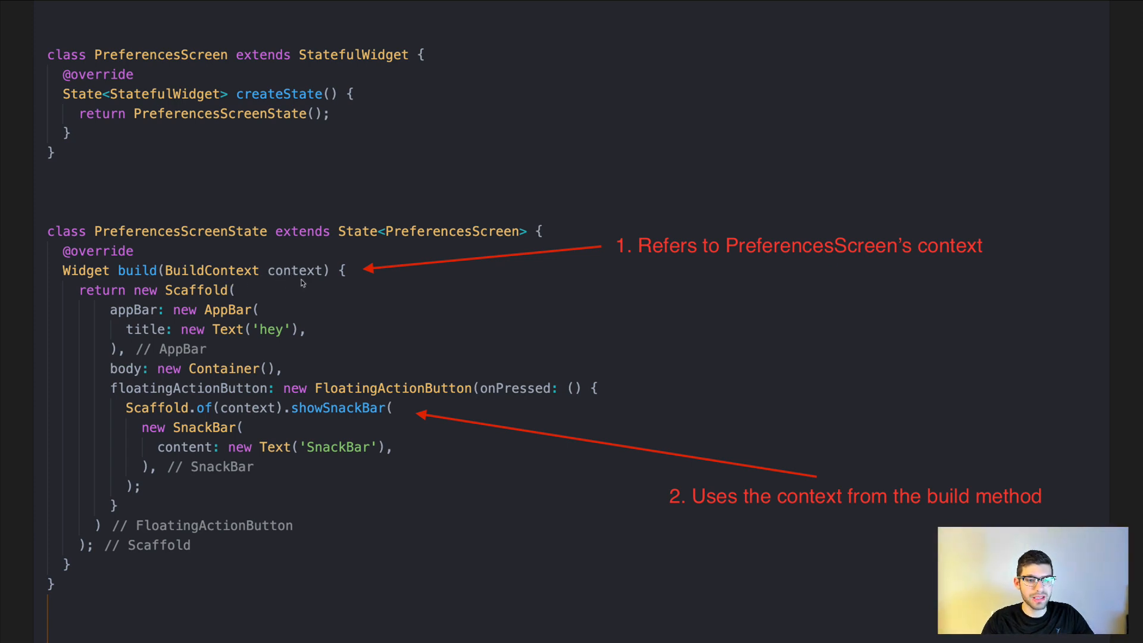
pyautogui.moveTo(168, 248)
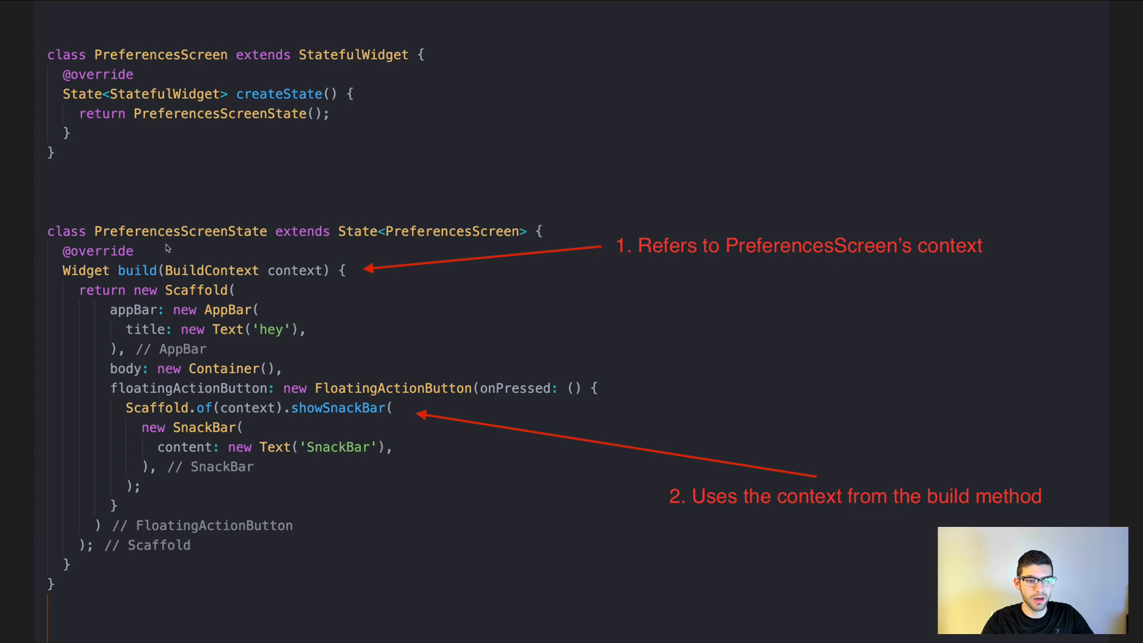
pyautogui.moveTo(259, 248)
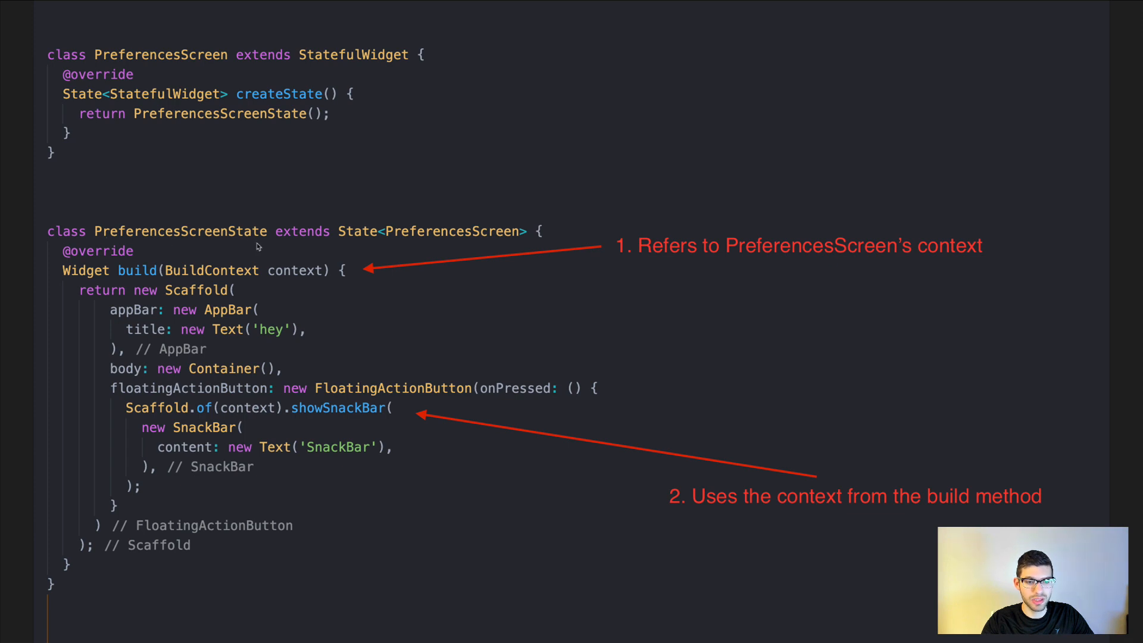
pyautogui.moveTo(206, 72)
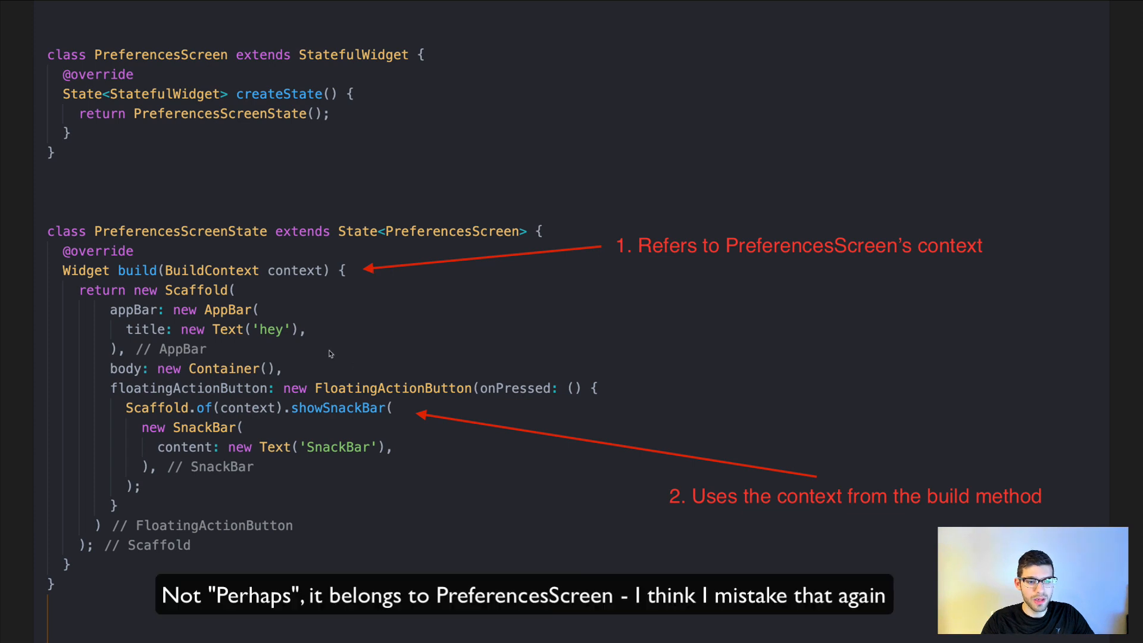
pyautogui.moveTo(218, 326)
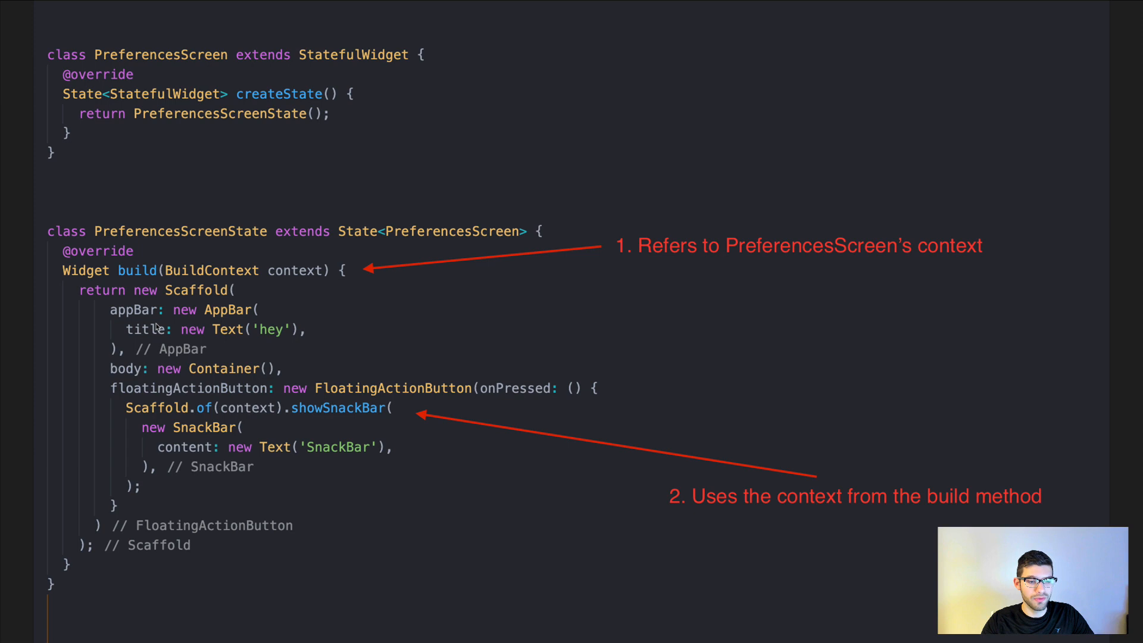
pyautogui.moveTo(166, 320)
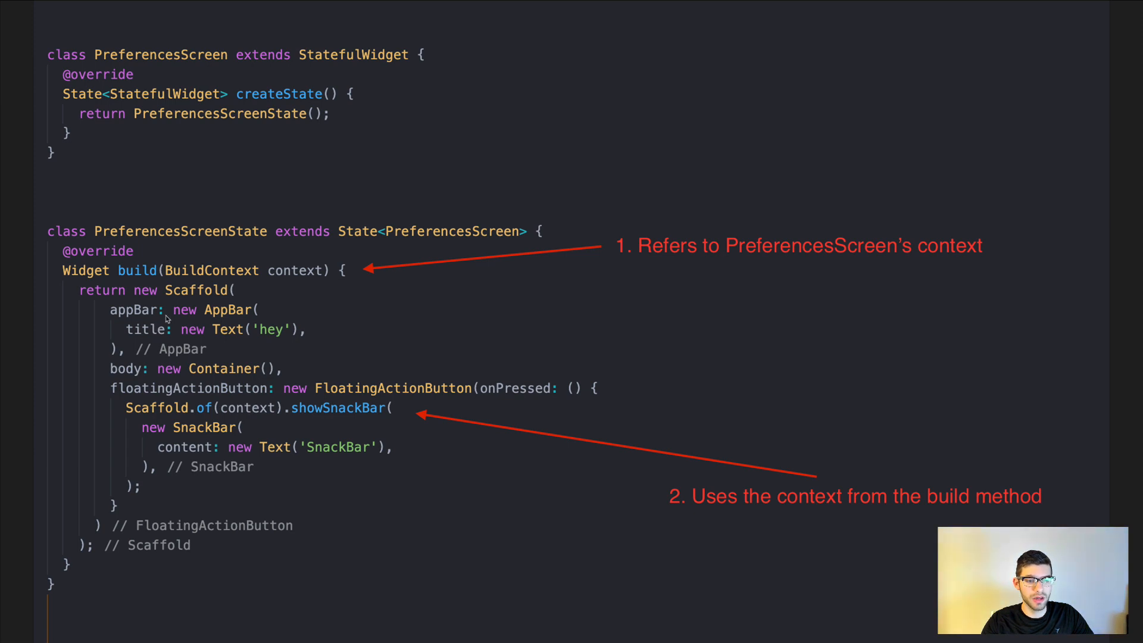
pyautogui.moveTo(210, 314)
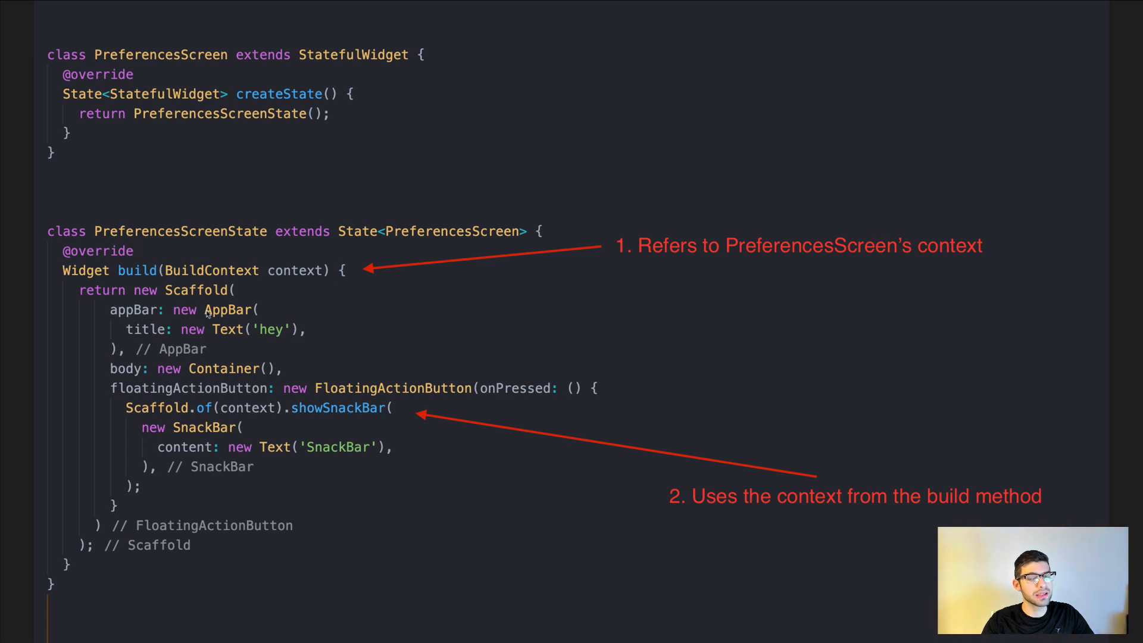
pyautogui.moveTo(370, 319)
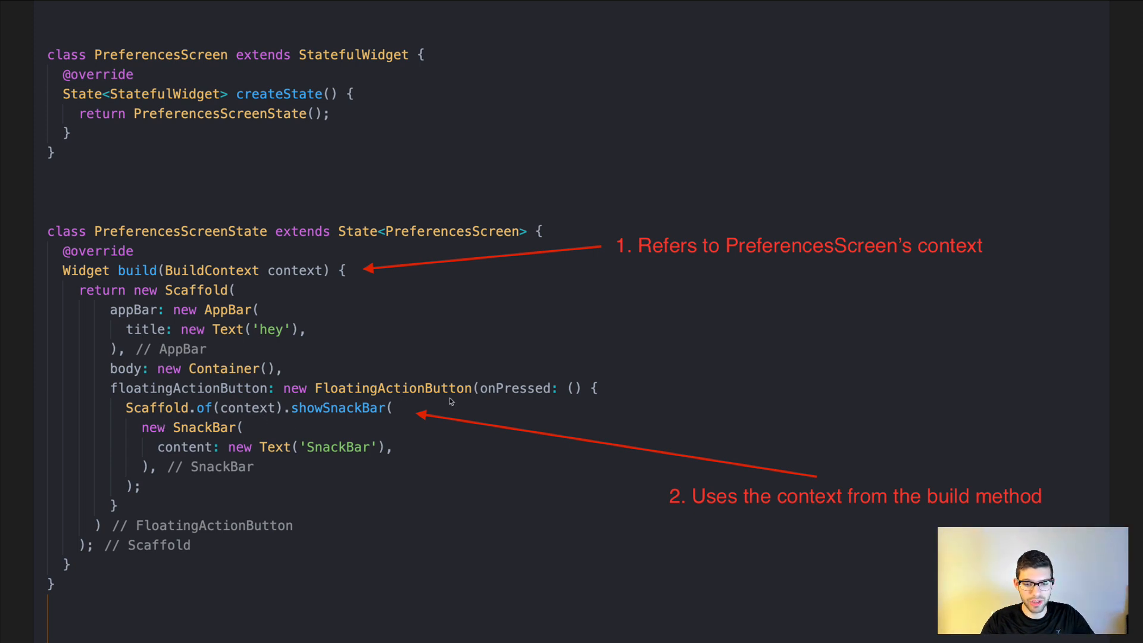
pyautogui.moveTo(554, 408)
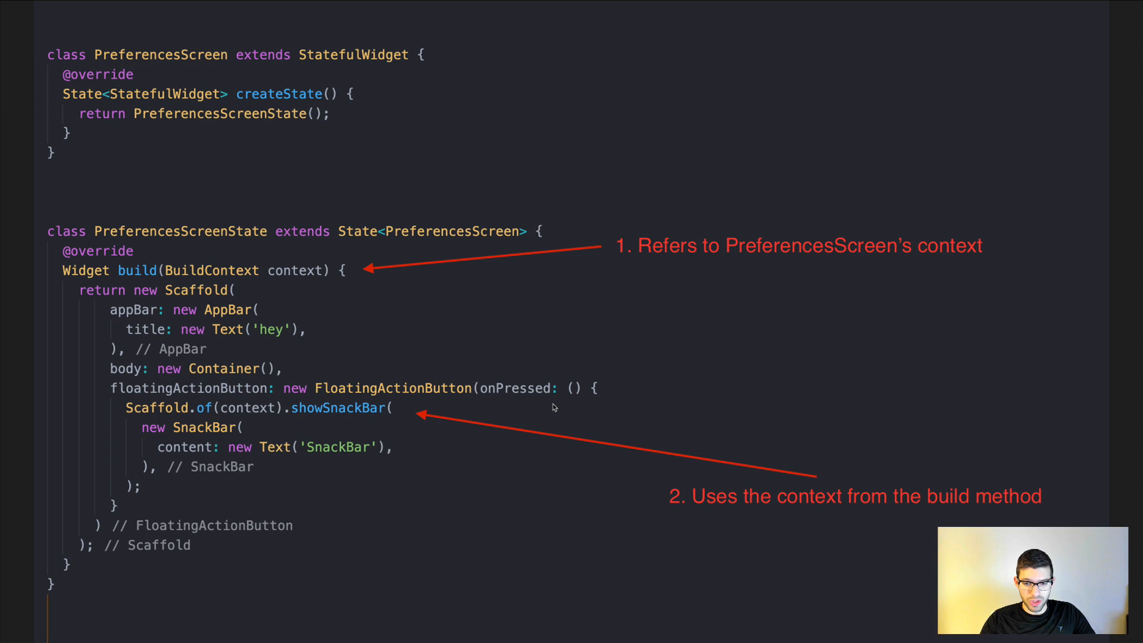
pyautogui.moveTo(581, 405)
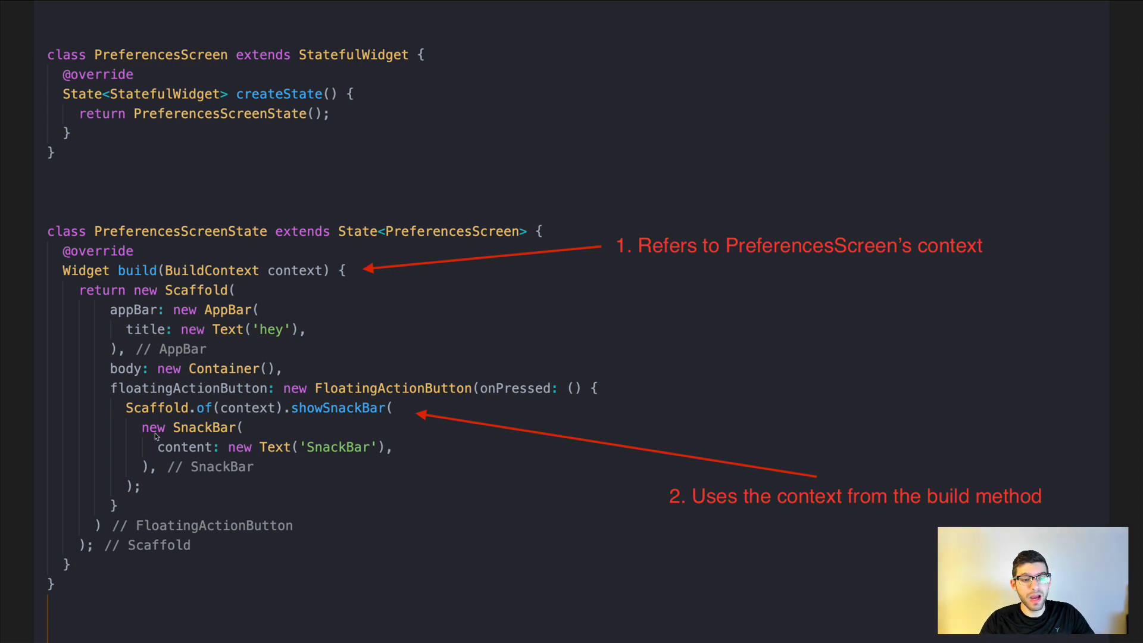
pyautogui.moveTo(324, 424)
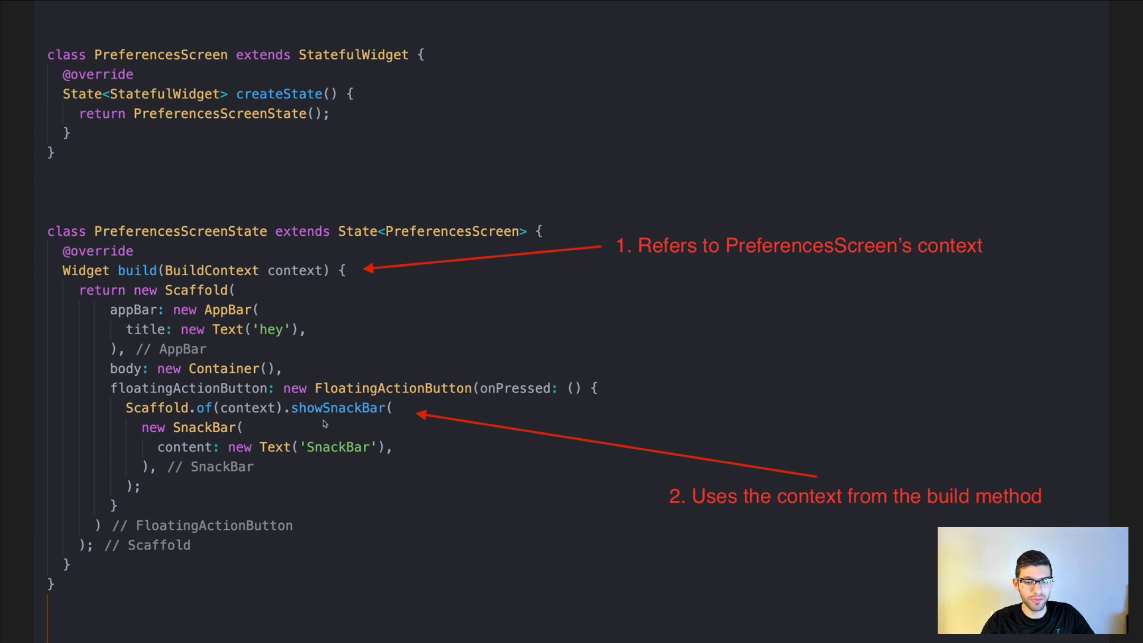
pyautogui.moveTo(303, 430)
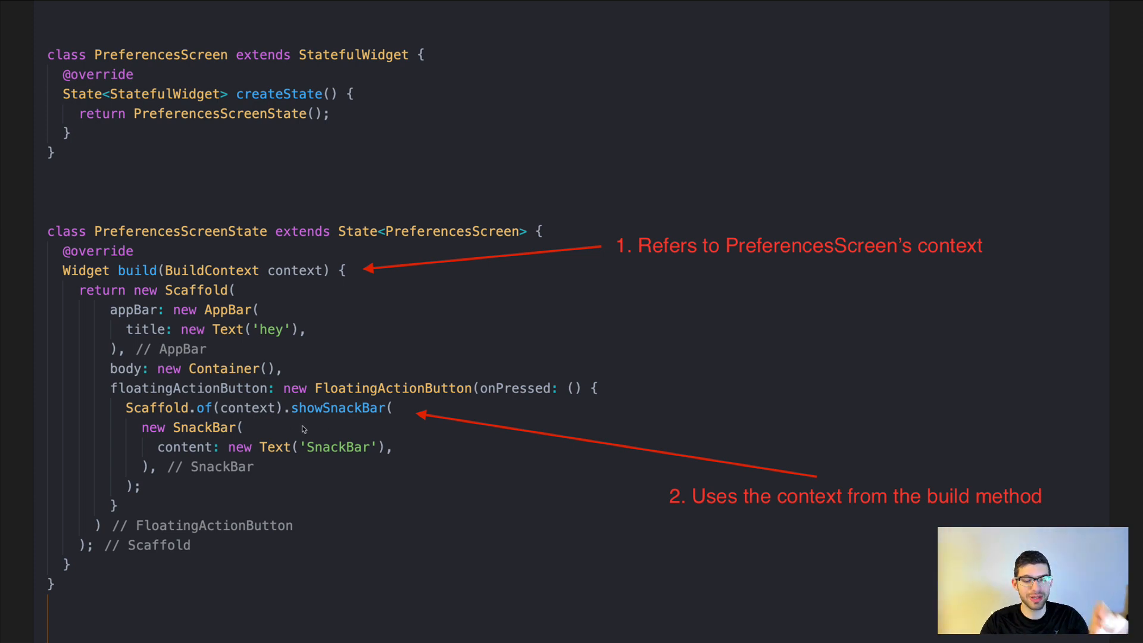
pyautogui.moveTo(392, 445)
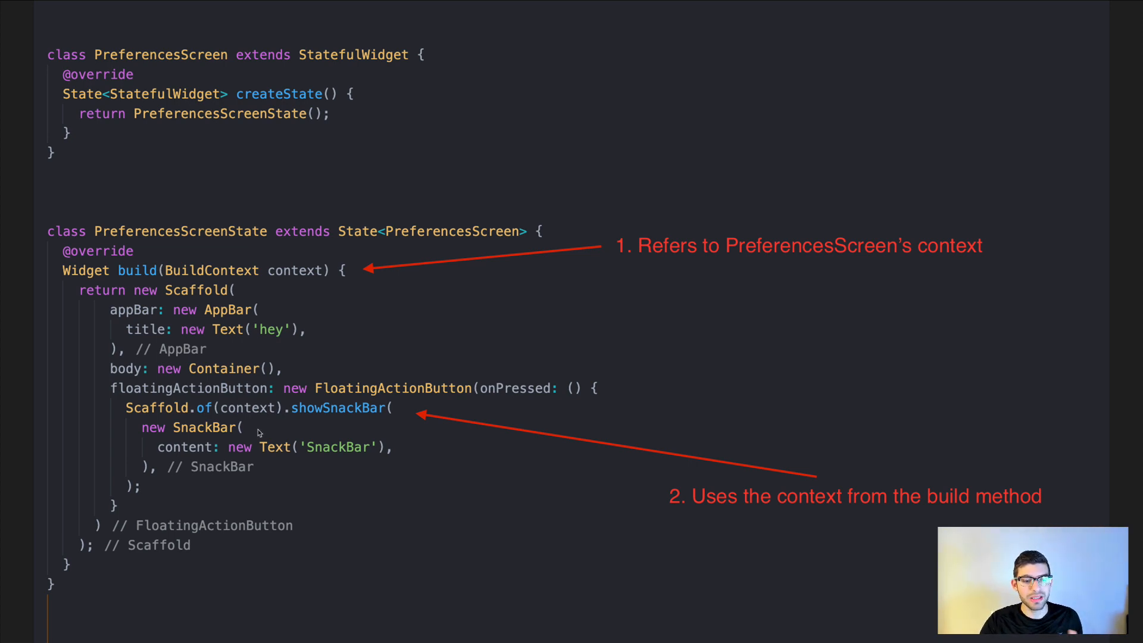
pyautogui.moveTo(395, 480)
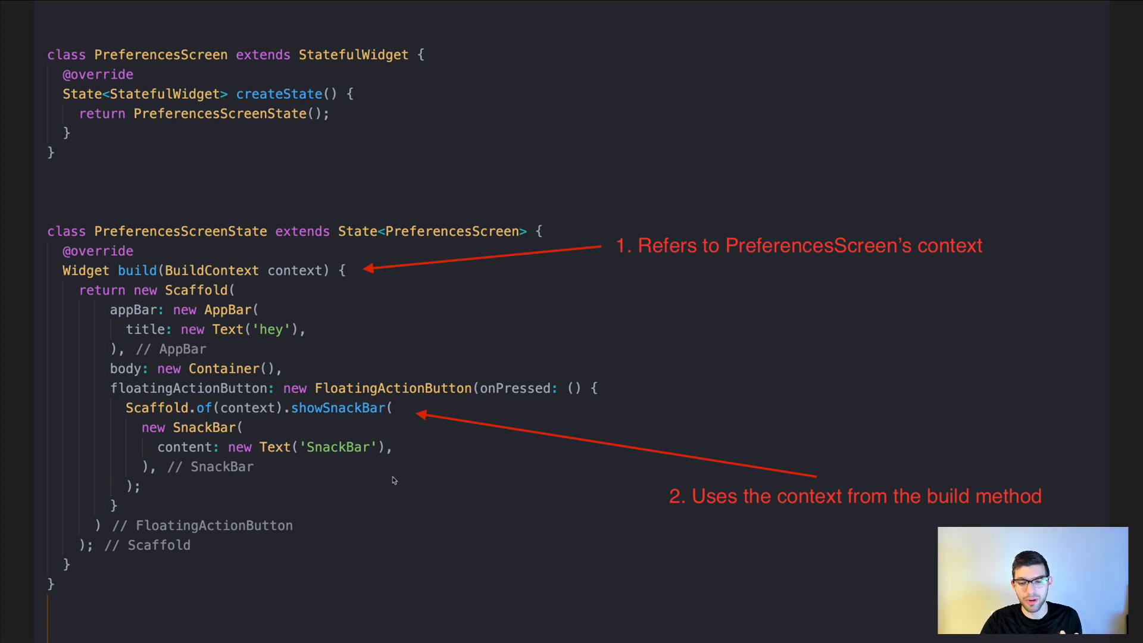
pyautogui.moveTo(808, 405)
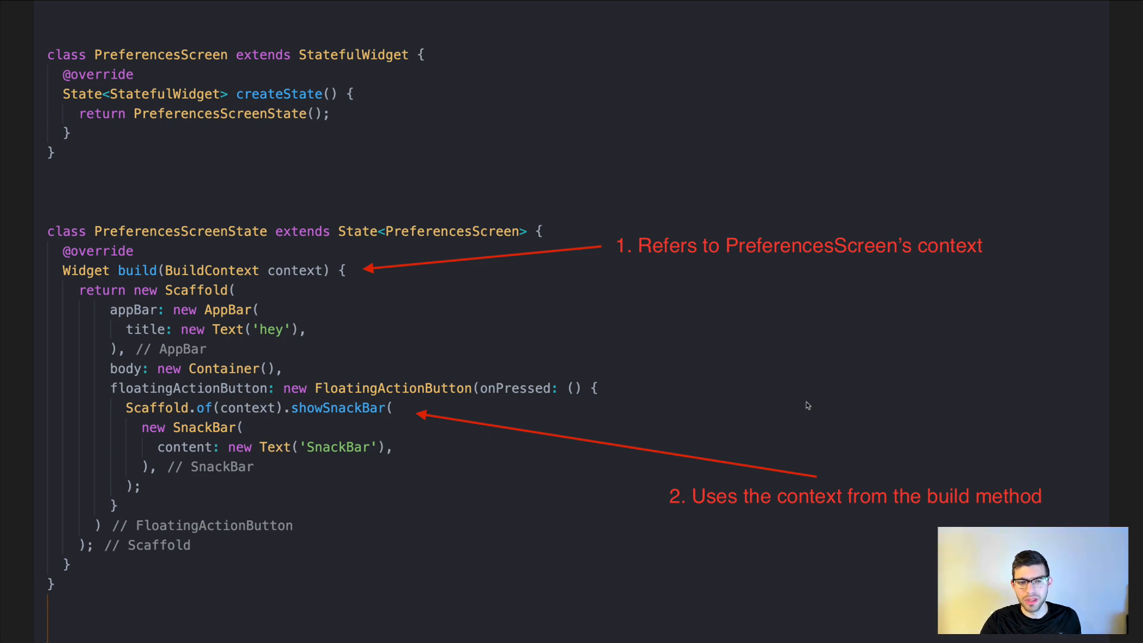
pyautogui.moveTo(150, 419)
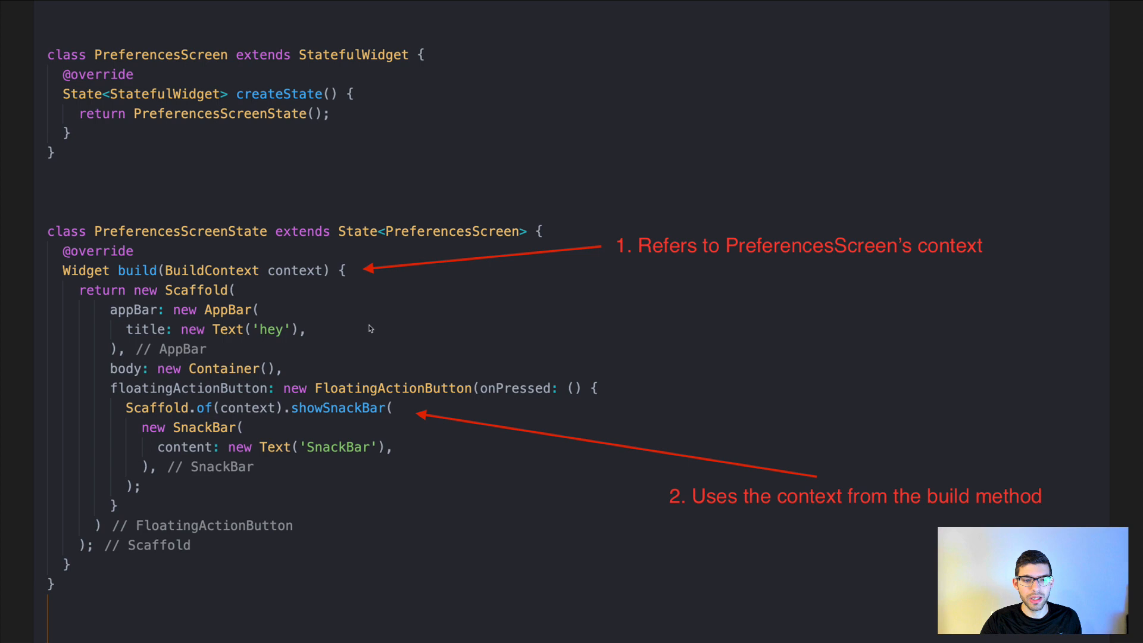
pyautogui.moveTo(185, 244)
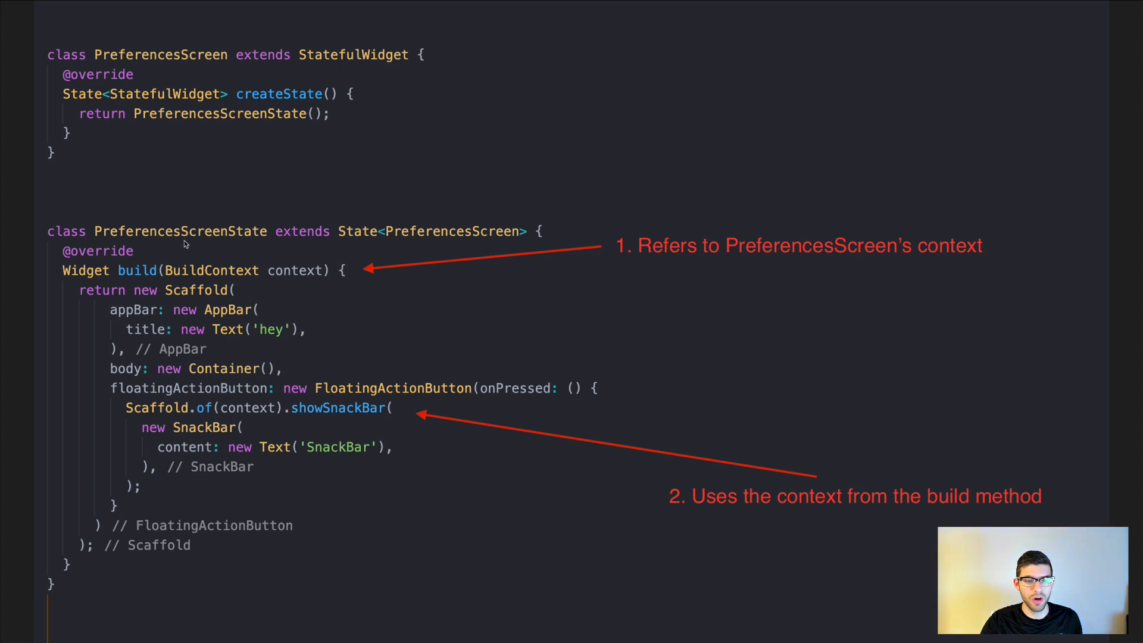
pyautogui.moveTo(388, 257)
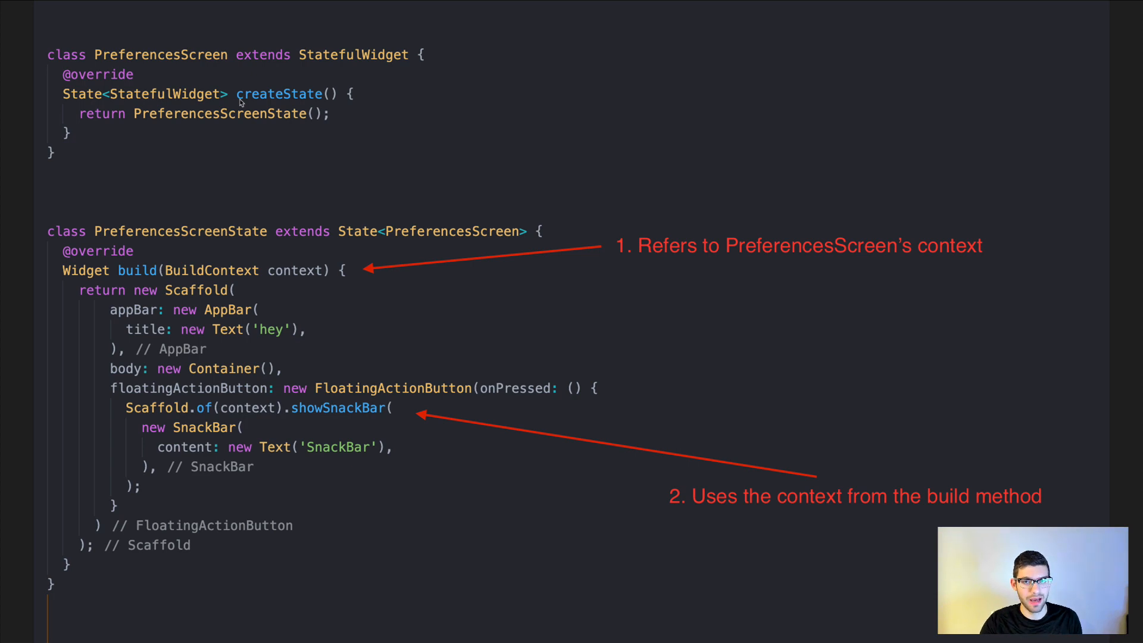
pyautogui.moveTo(233, 315)
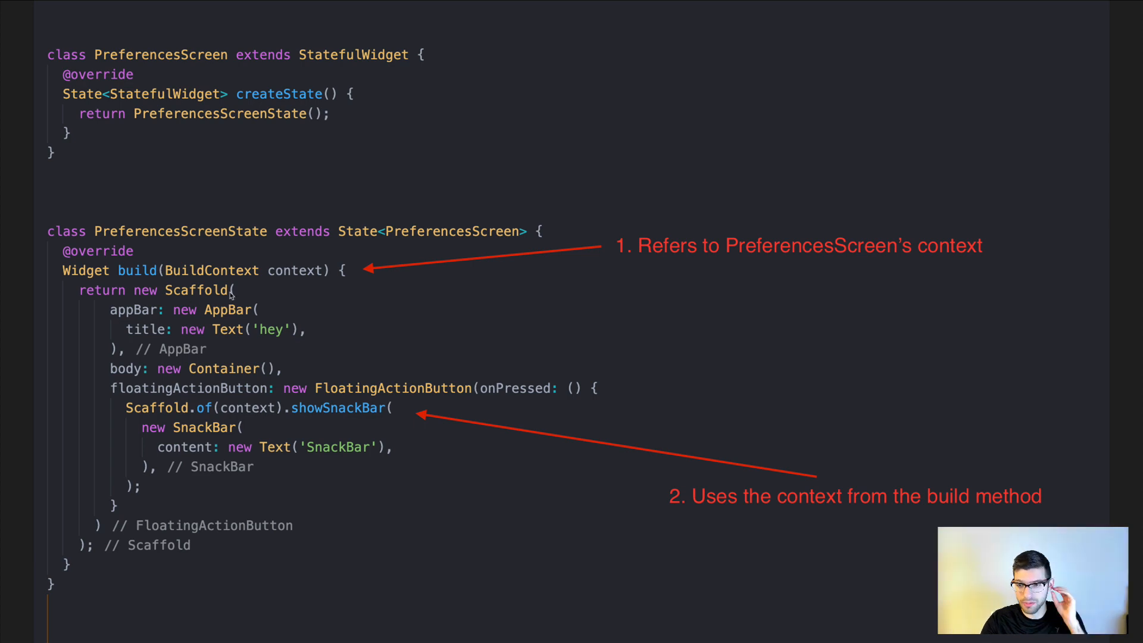
pyautogui.moveTo(427, 314)
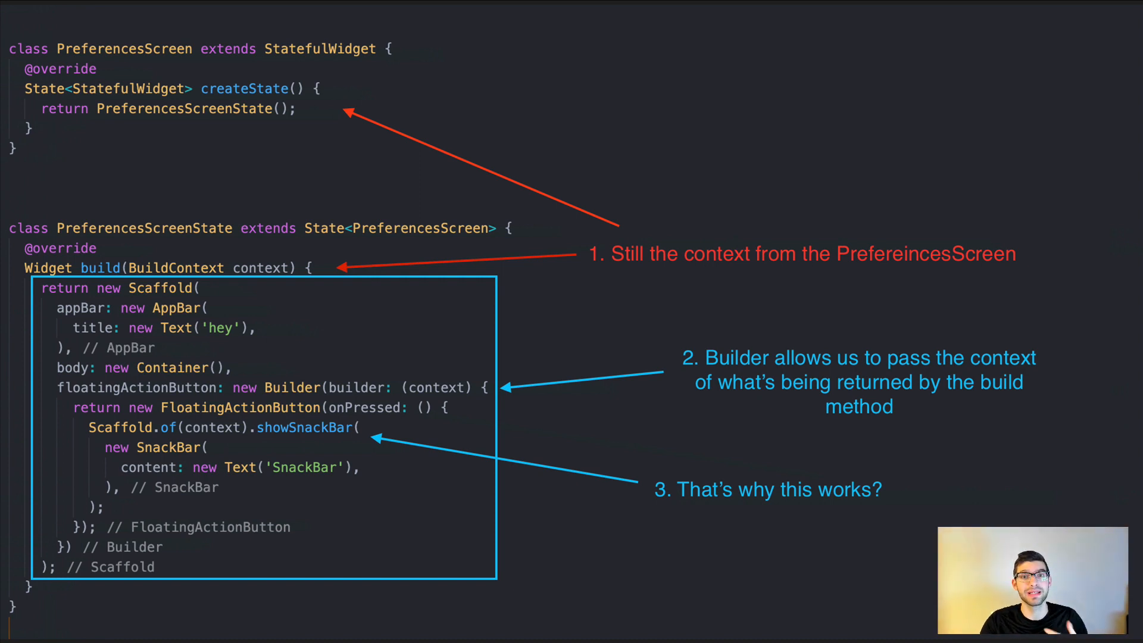
pyautogui.moveTo(867, 127)
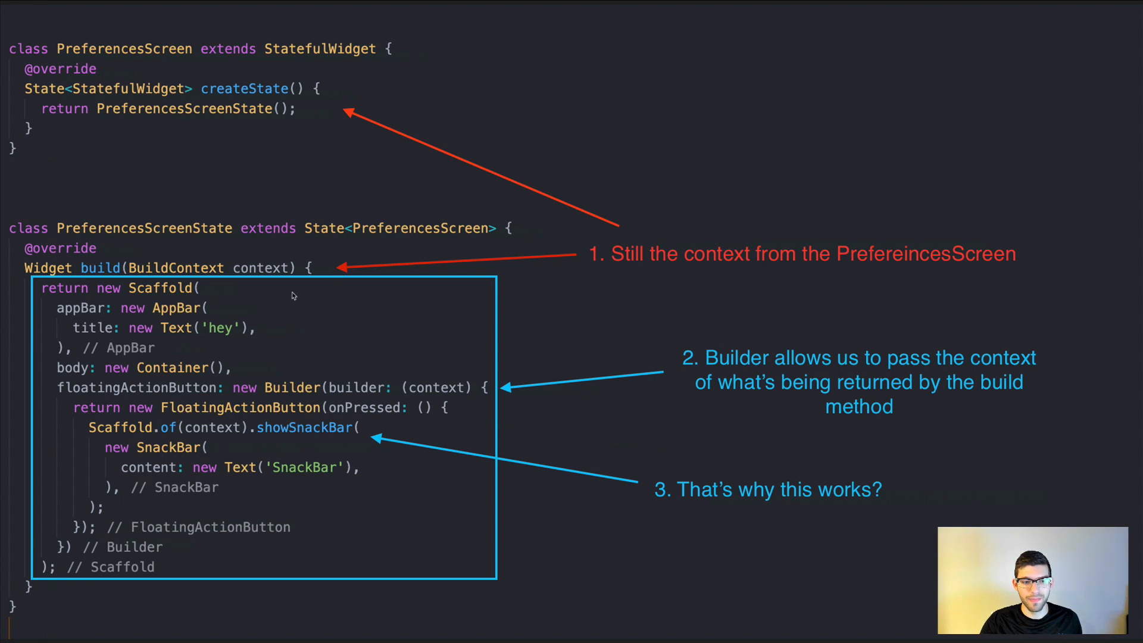
pyautogui.moveTo(216, 282)
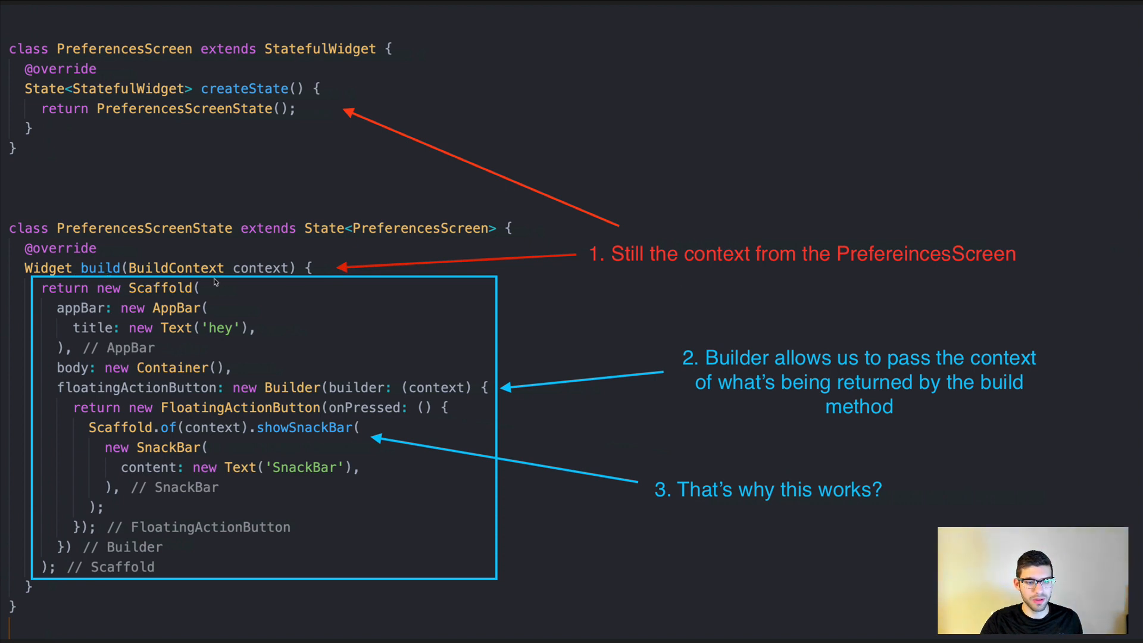
pyautogui.moveTo(173, 248)
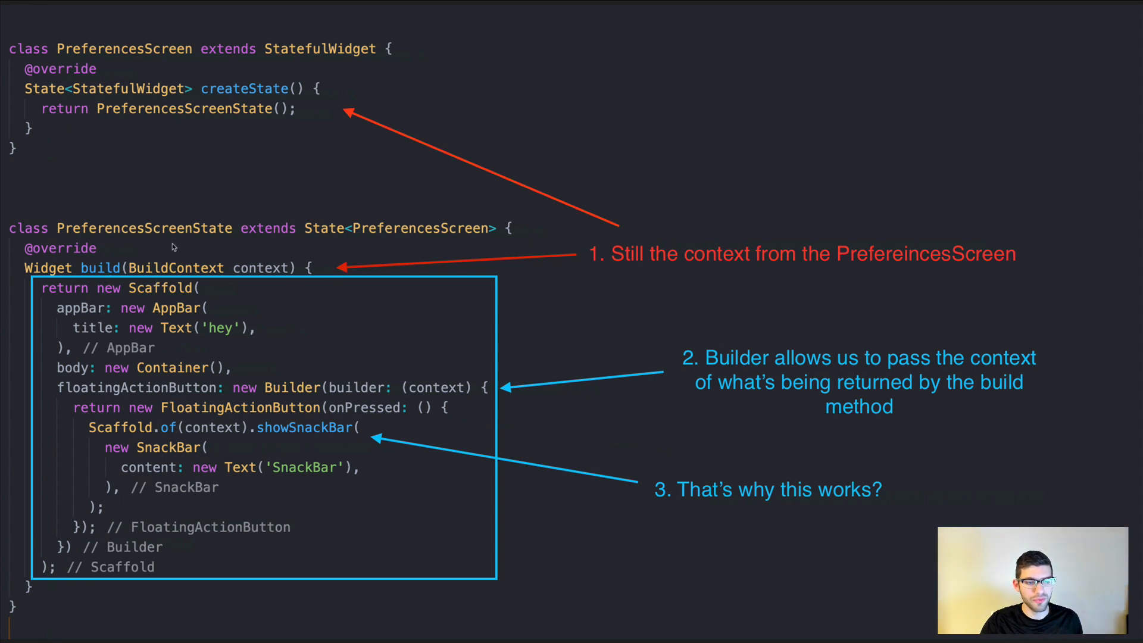
pyautogui.moveTo(224, 279)
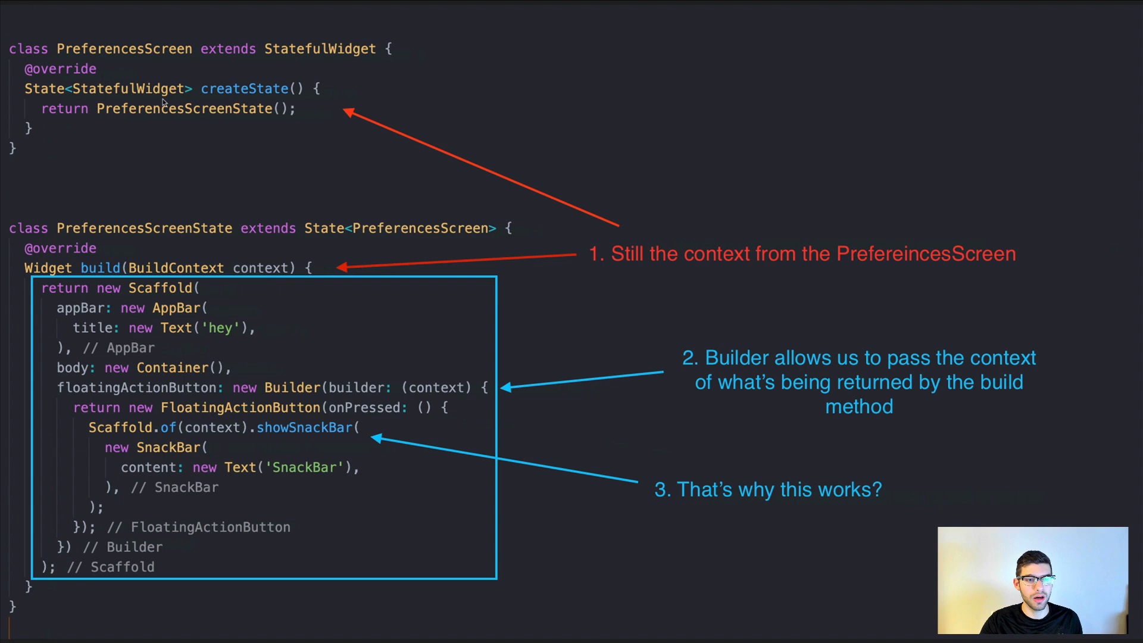
pyautogui.moveTo(266, 177)
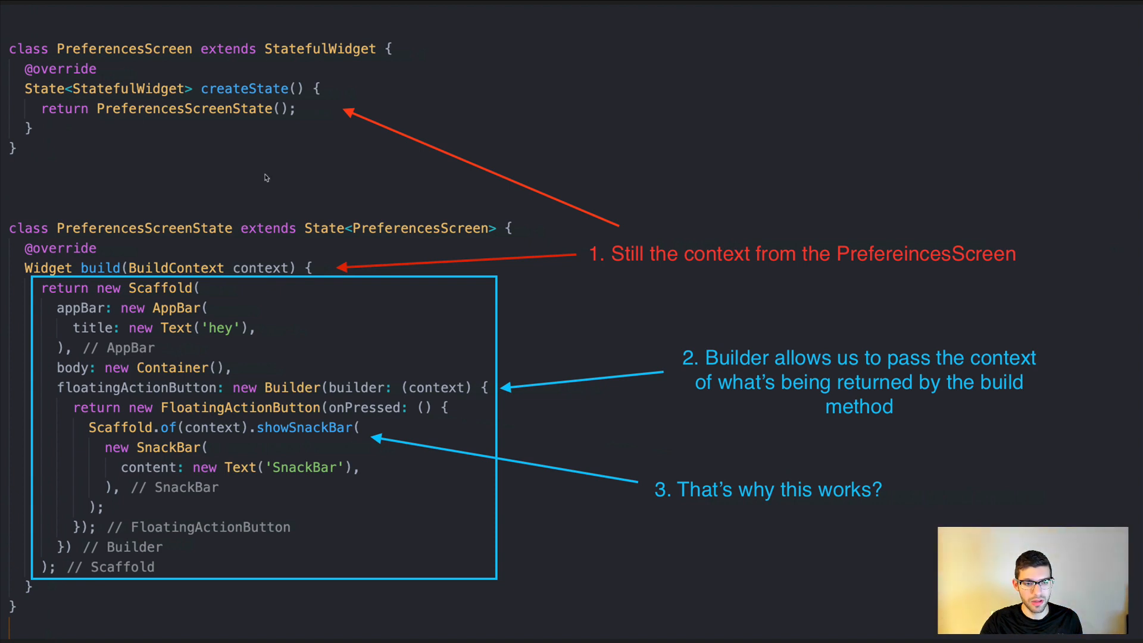
pyautogui.moveTo(247, 441)
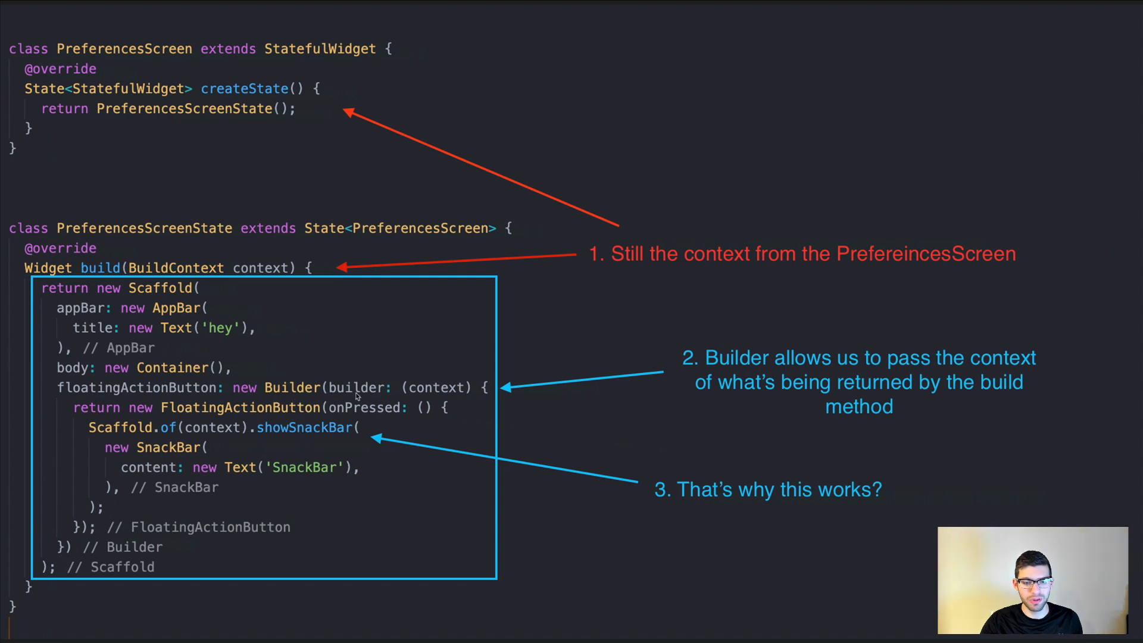
pyautogui.moveTo(391, 405)
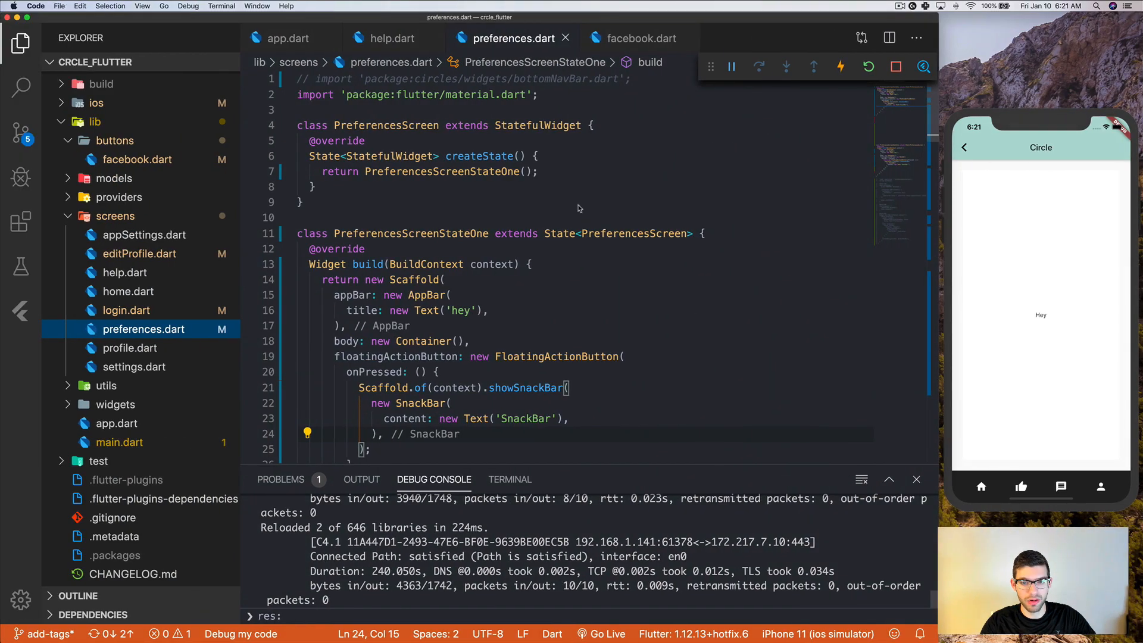
pyautogui.moveTo(735, 206)
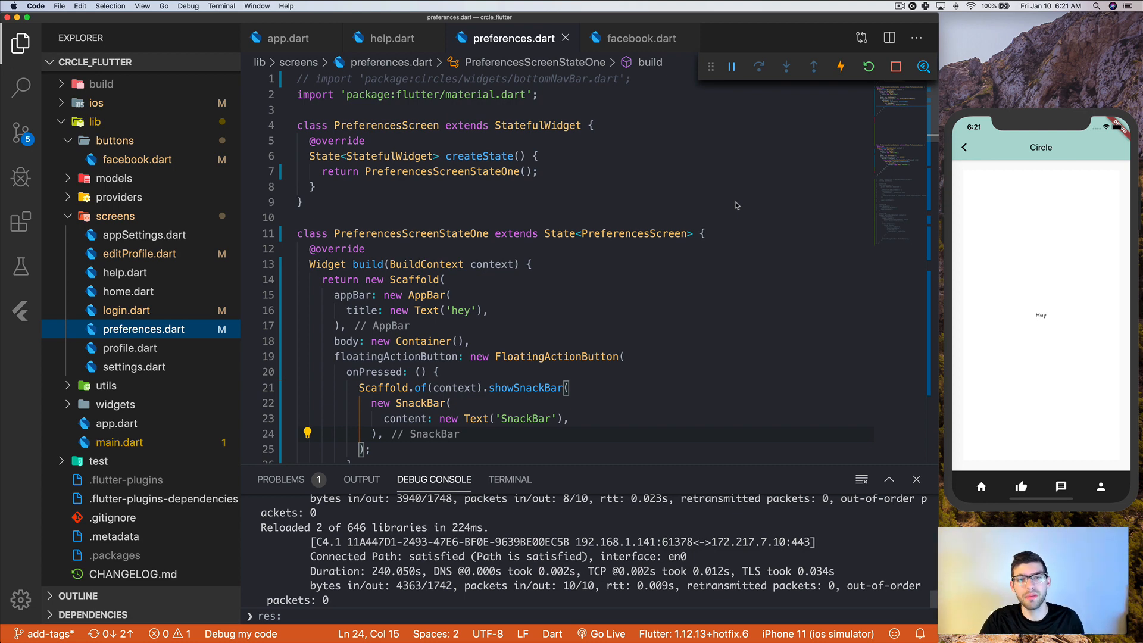
pyautogui.moveTo(729, 217)
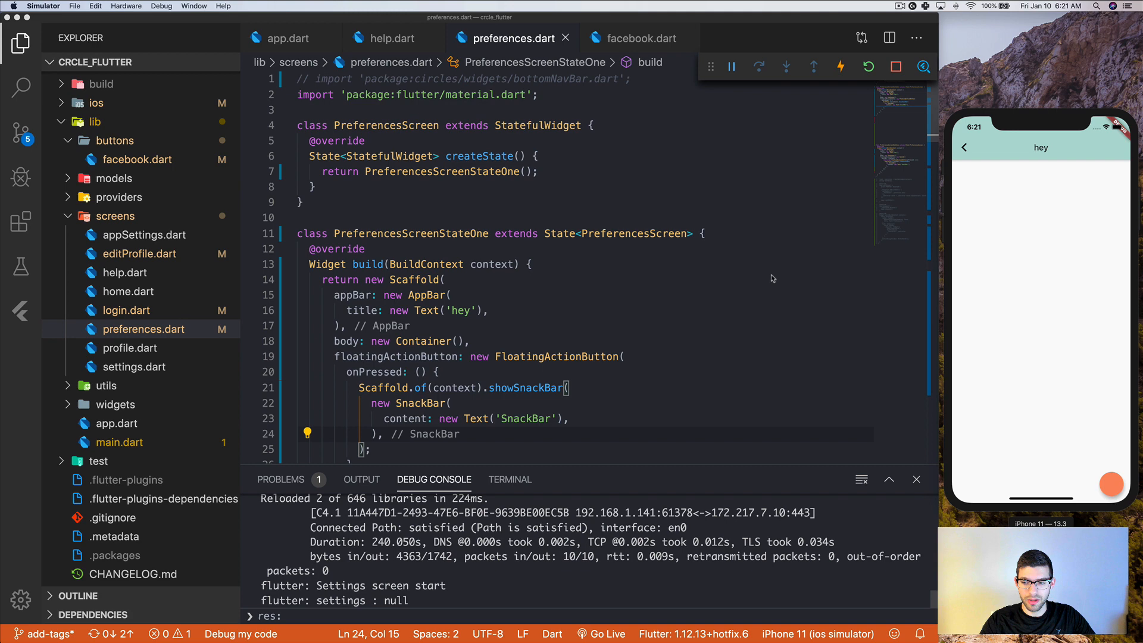
# Rename build's parameter to preferencesScreenContext and use it in Scaffold.of, then hot reload.
pyautogui.scroll(-3)
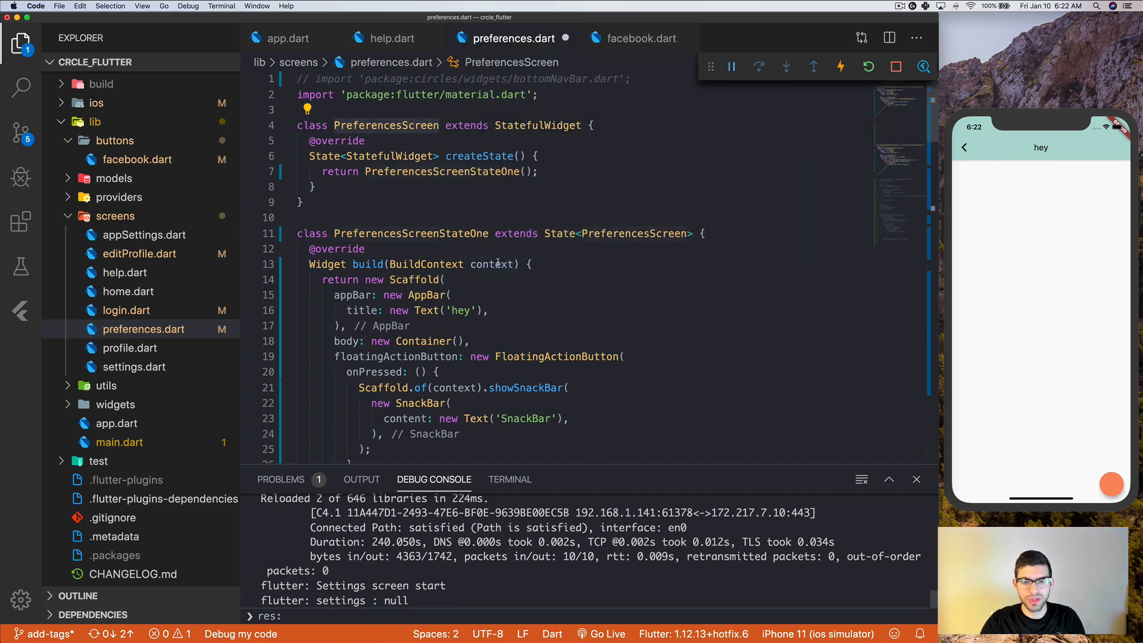
pyautogui.write('PreferencesScreen')
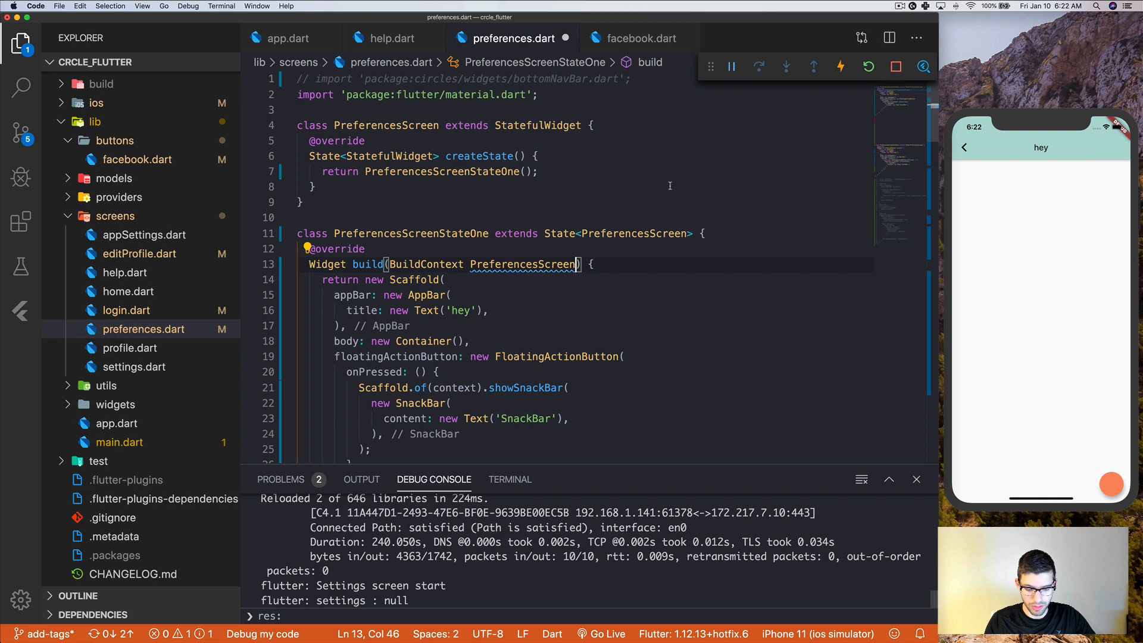
pyautogui.write('Contex')
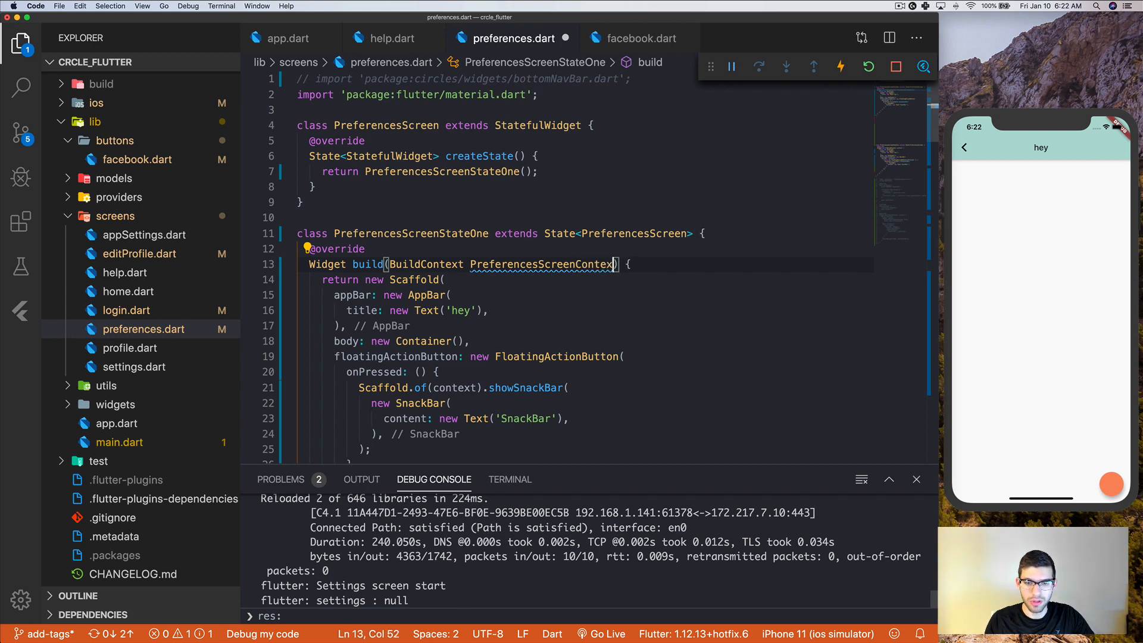
pyautogui.press('Backspace')
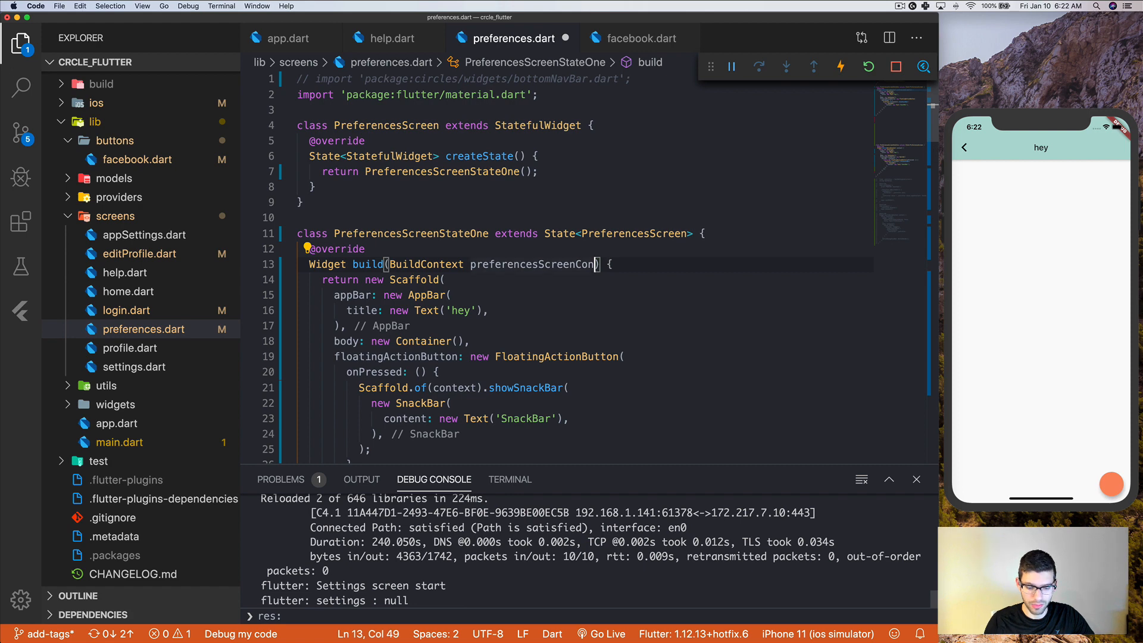
pyautogui.write('text')
pyautogui.click(433, 388)
pyautogui.write('preferencesScreenC')
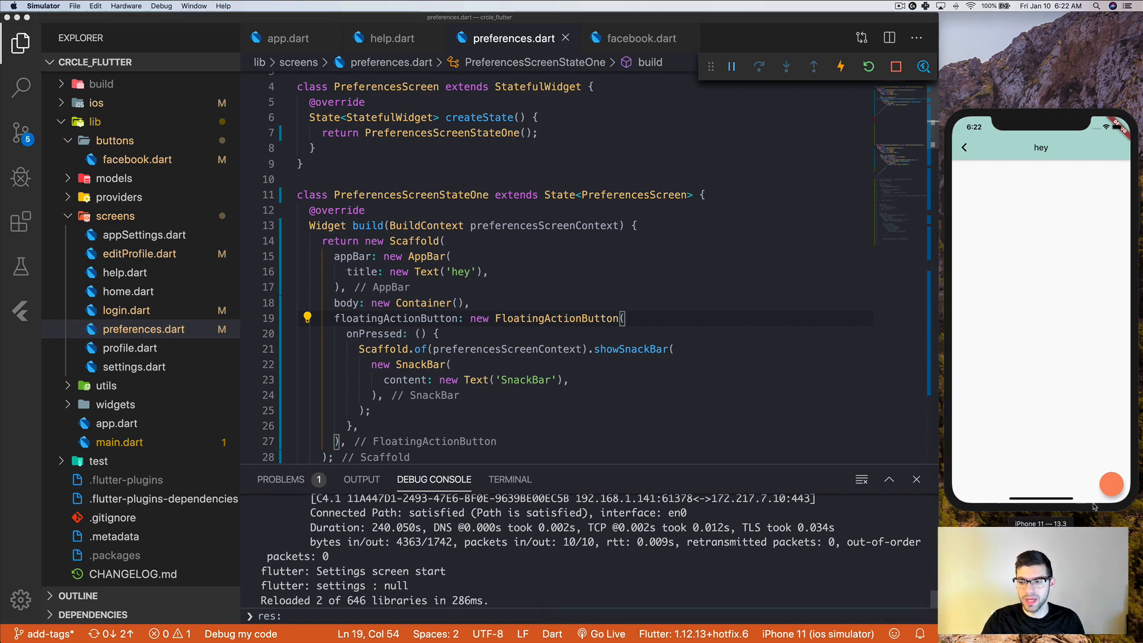
pyautogui.moveTo(717, 469)
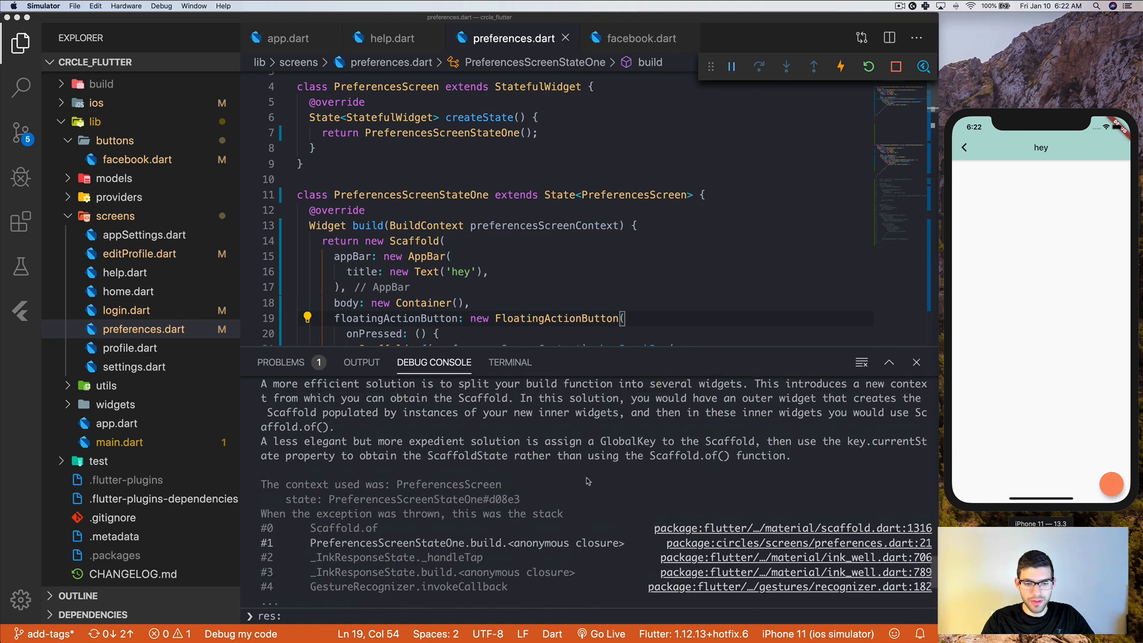
# Tap the floating button and read the Scaffold.of exception in the Debug Console.
pyautogui.scroll(-3)
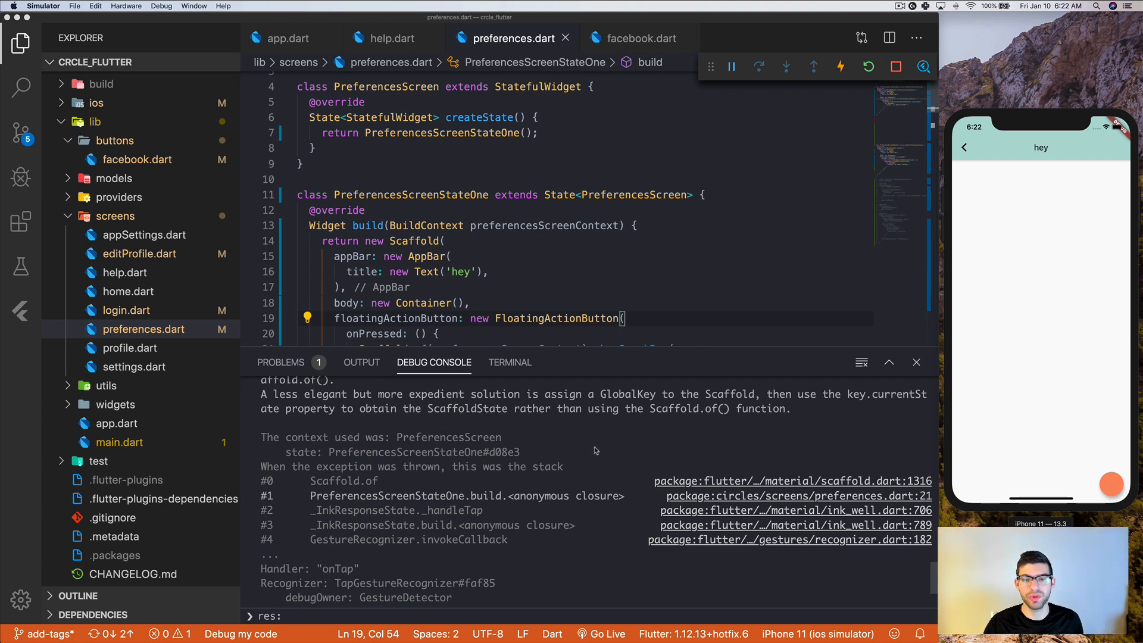
pyautogui.moveTo(521, 244)
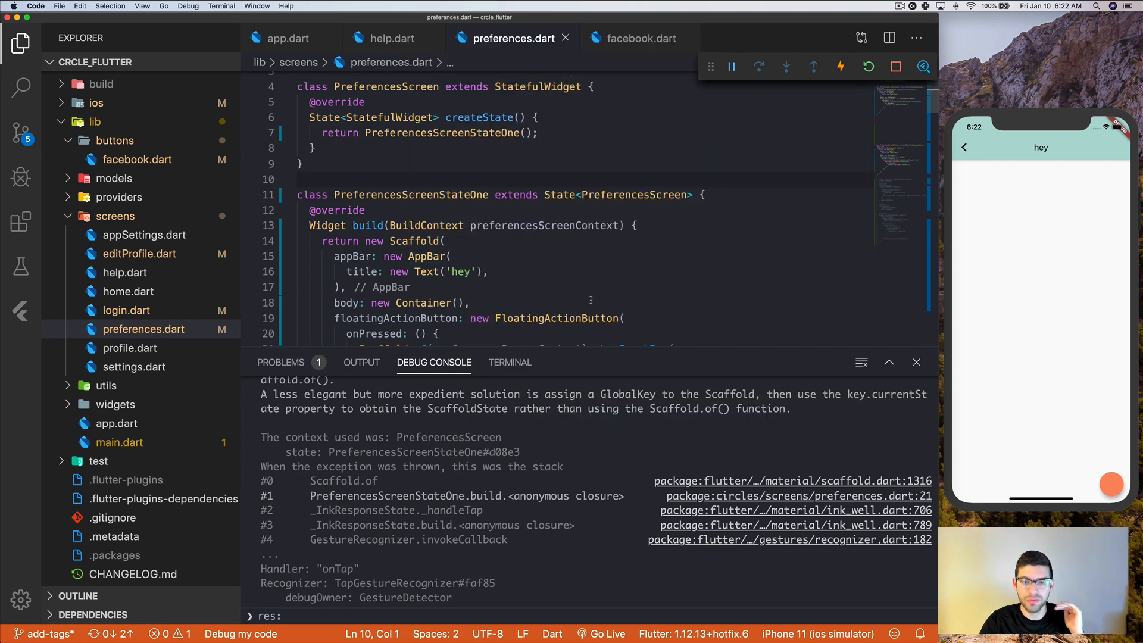
# Replace PreferencesScreenStateOne with PreferencesScreenStateTwo and have createState return it.
pyautogui.click(444, 241)
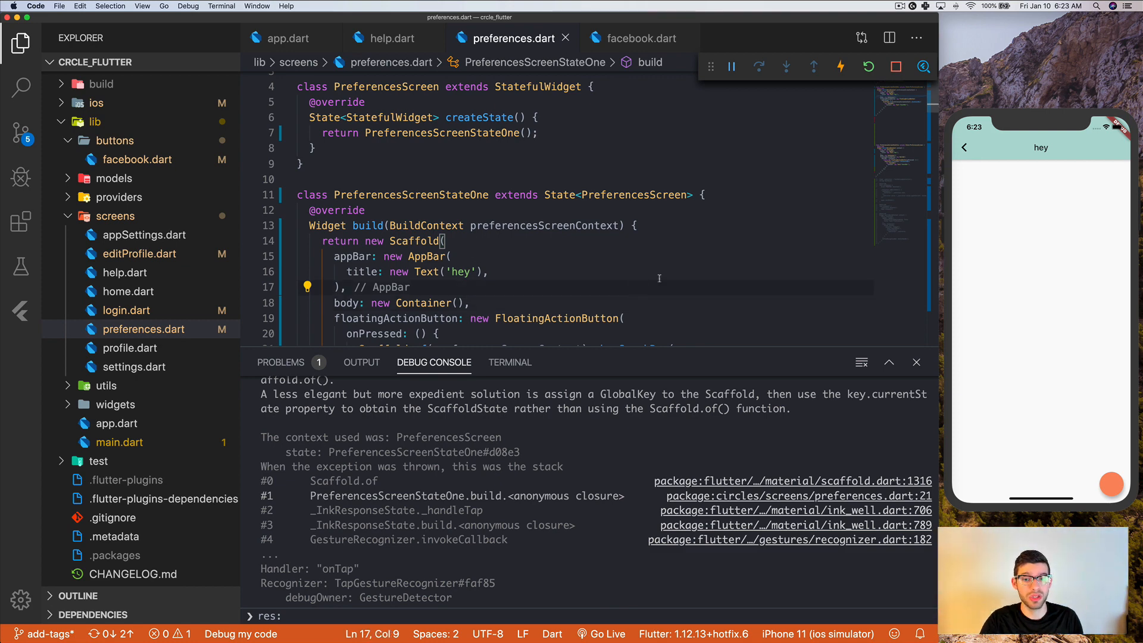
pyautogui.scroll(-3)
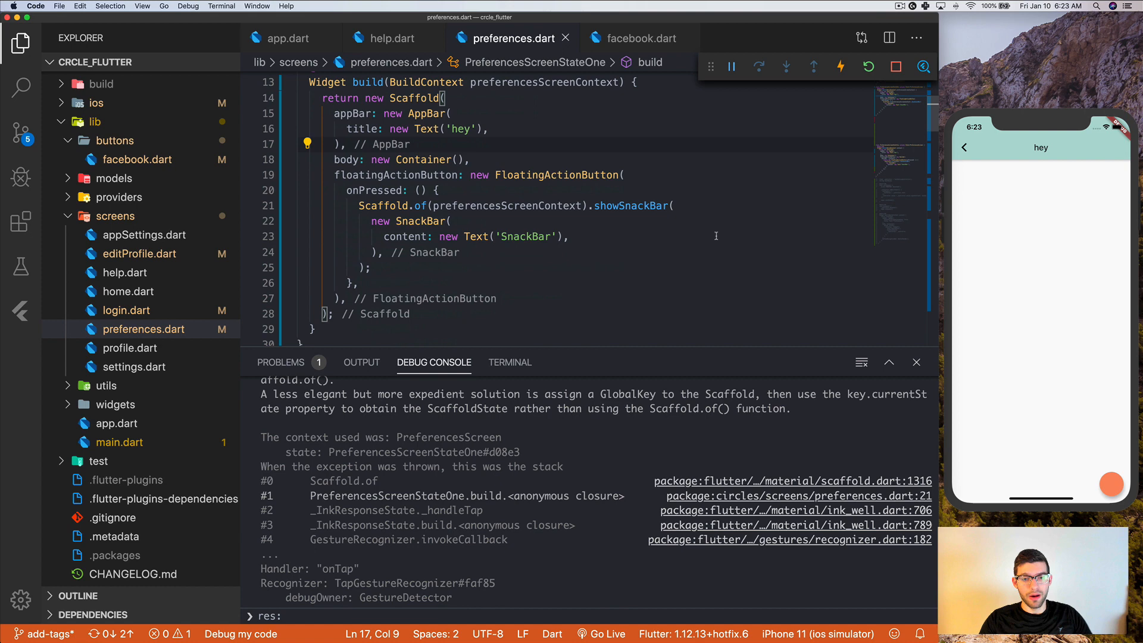
pyautogui.scroll(-3)
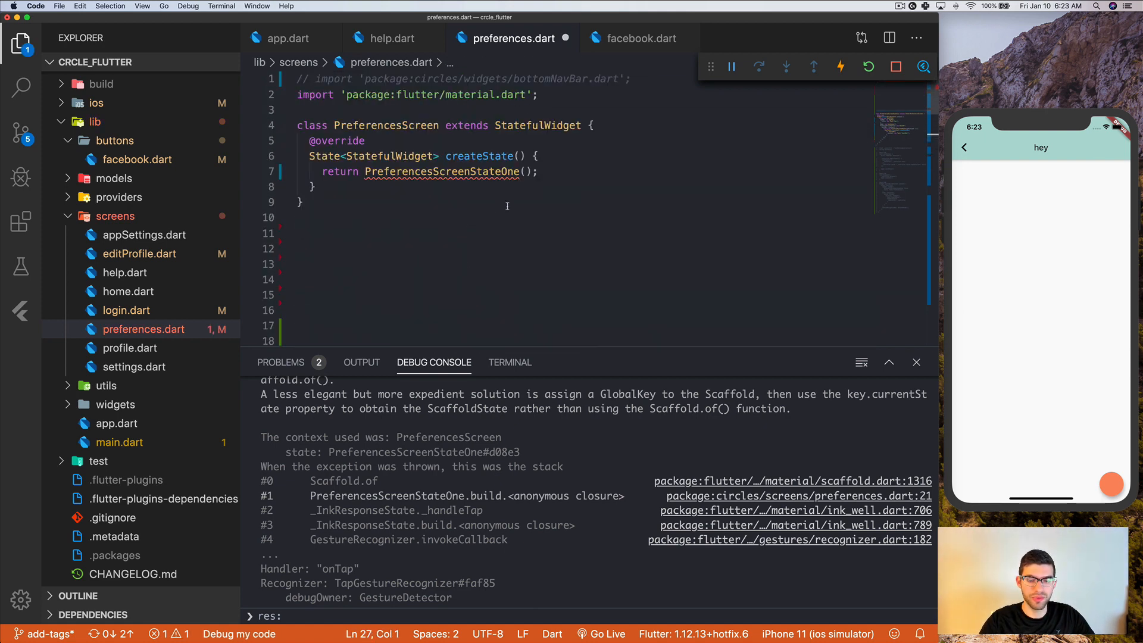
pyautogui.scroll(-3)
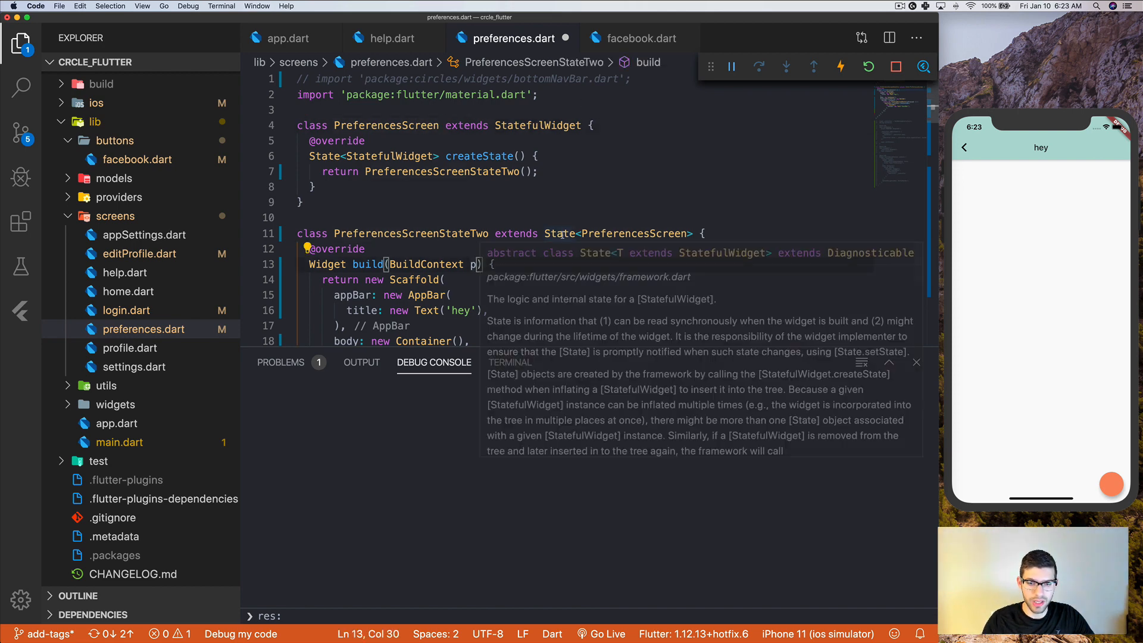
# Name the parameter preferencesScreenContext and wrap FloatingActionButton in a Builder supplying context, then save.
pyautogui.write('preferencesScreenContext')
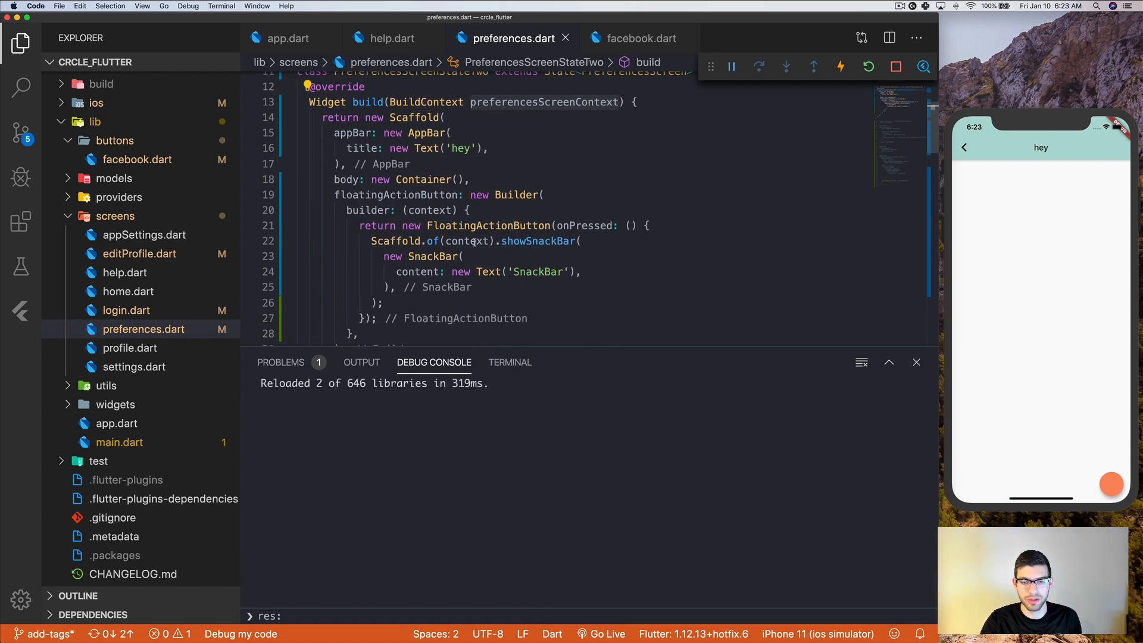
pyautogui.click(543, 194)
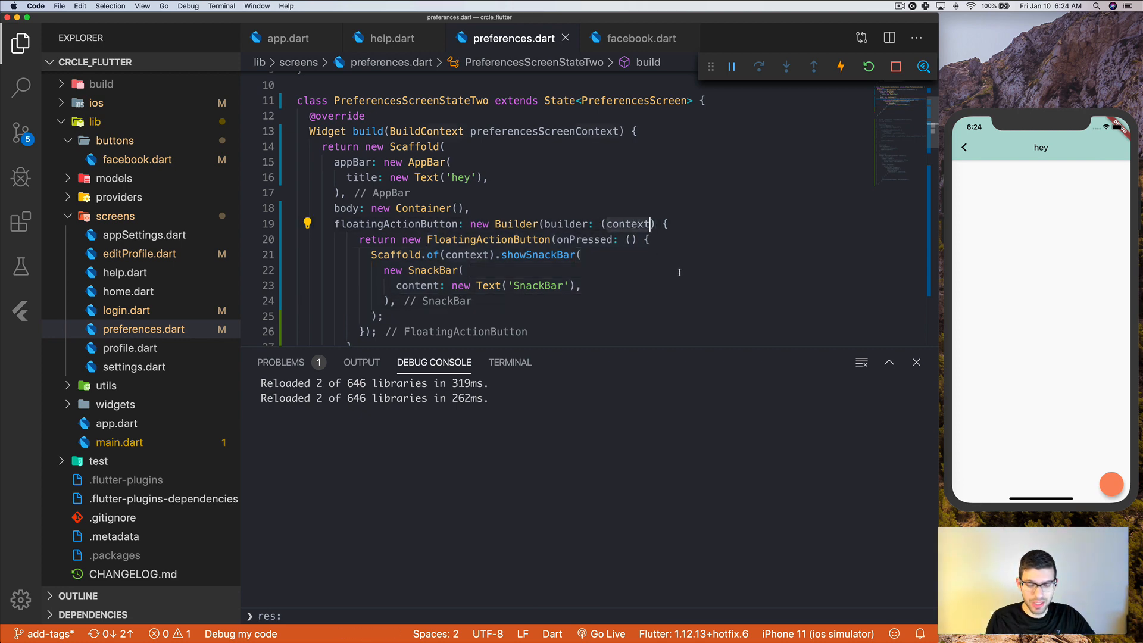
# Rename the Builder's context to buildReturnContext, pass it to Scaffold.of, and restart the app.
pyautogui.doubleClick(625, 224)
pyautogui.write('bu')
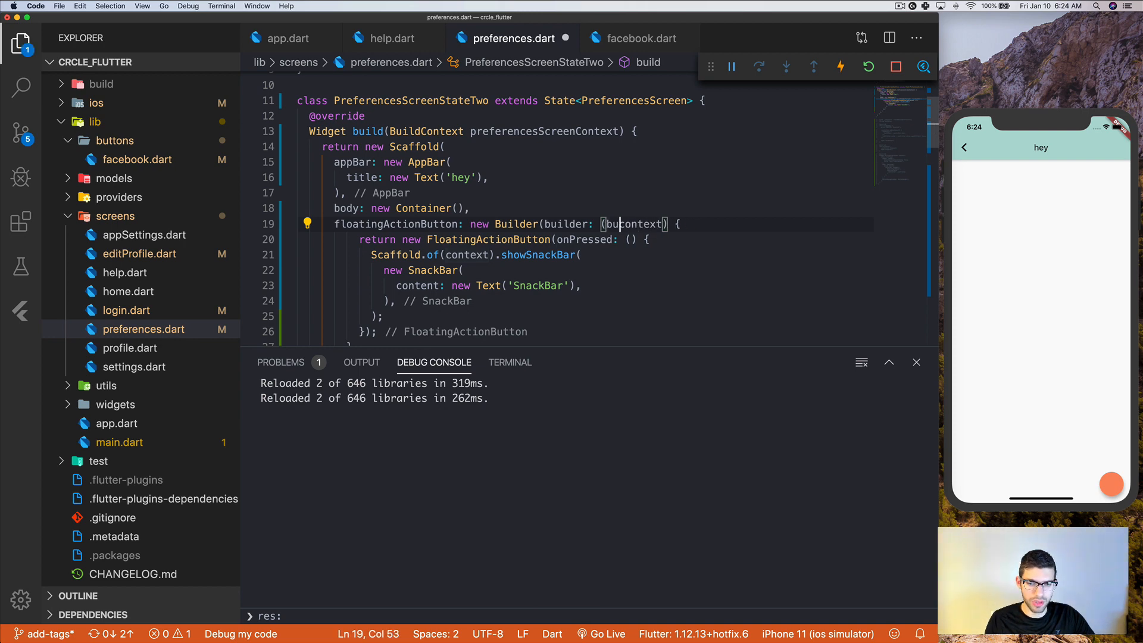
pyautogui.press('Backspace')
pyautogui.write('ildReturnC')
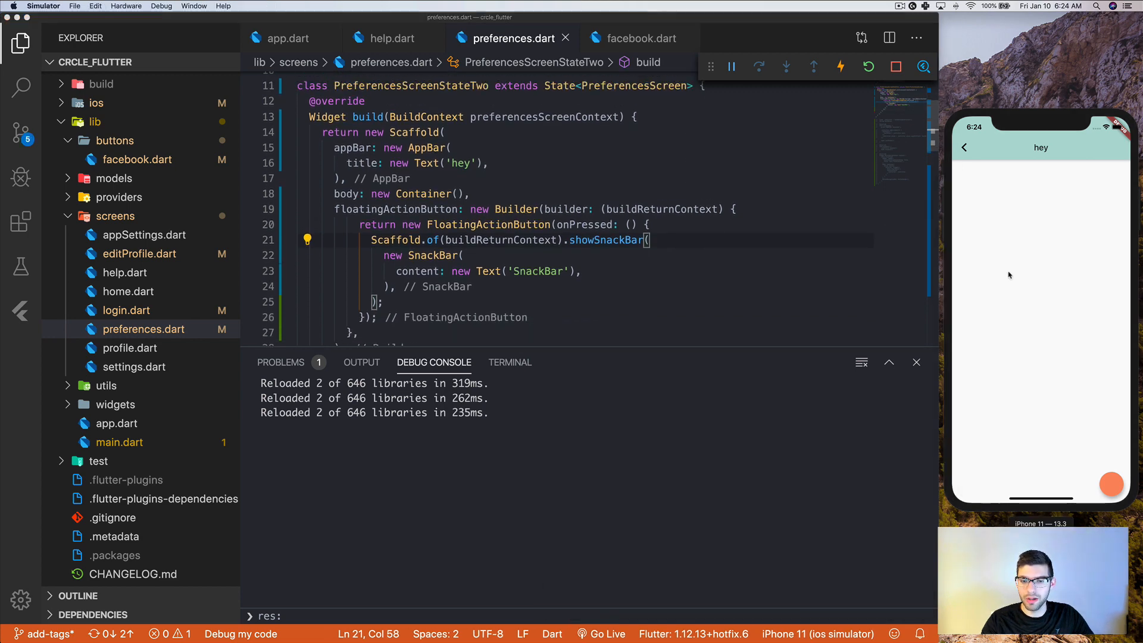
pyautogui.click(1110, 485)
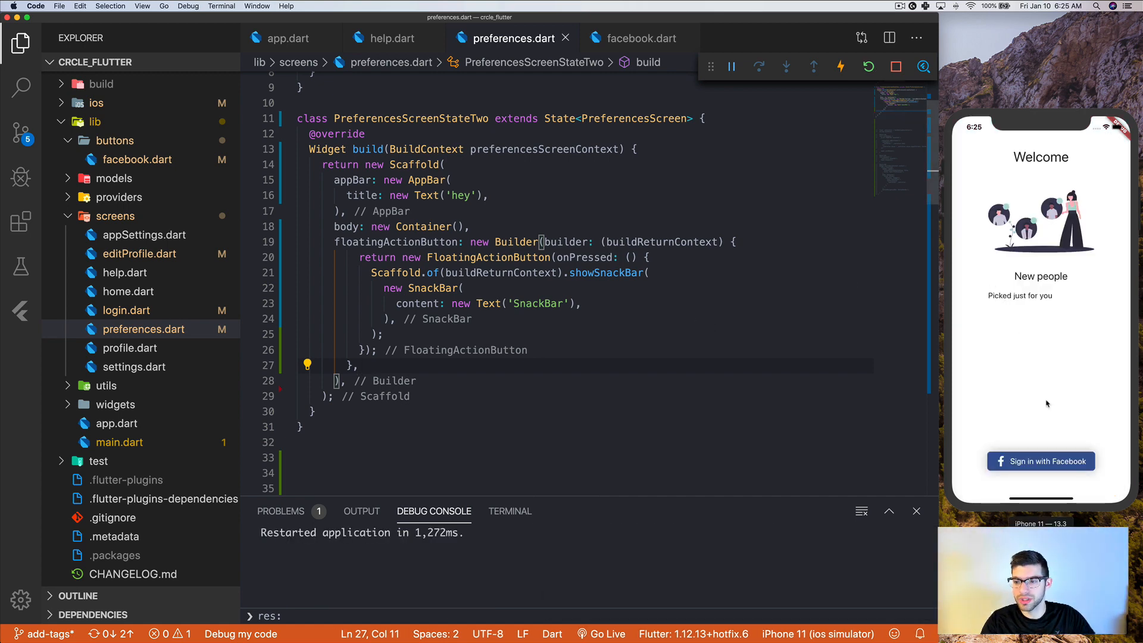
# Navigate the simulator back to the 'hey' Preferences screen and return to preferences.dart.
pyautogui.click(1041, 461)
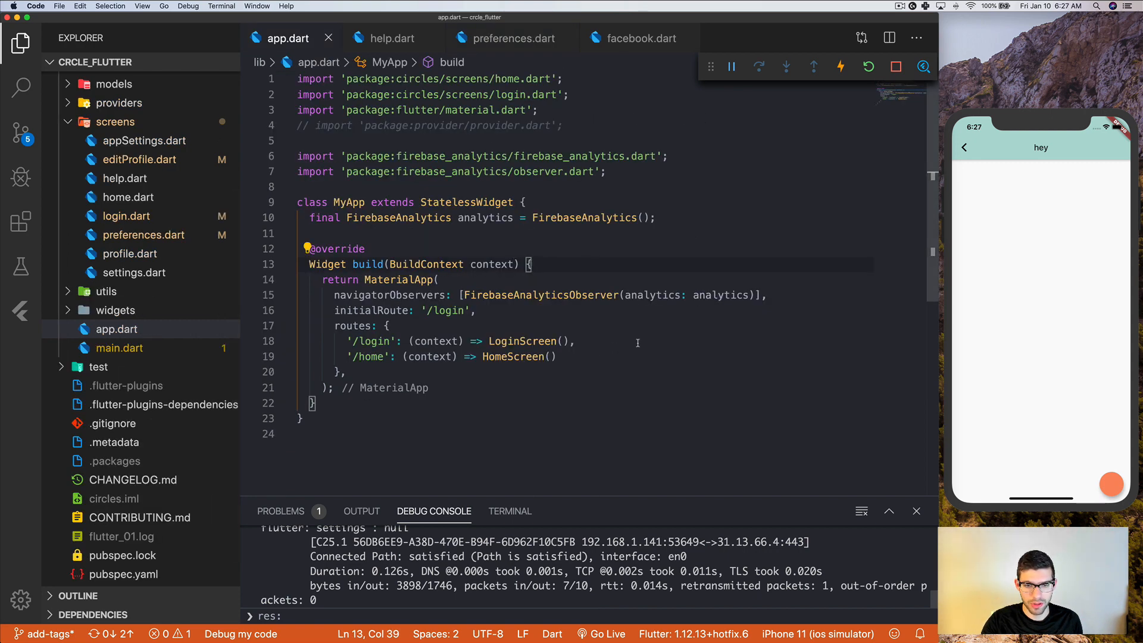
pyautogui.click(511, 38)
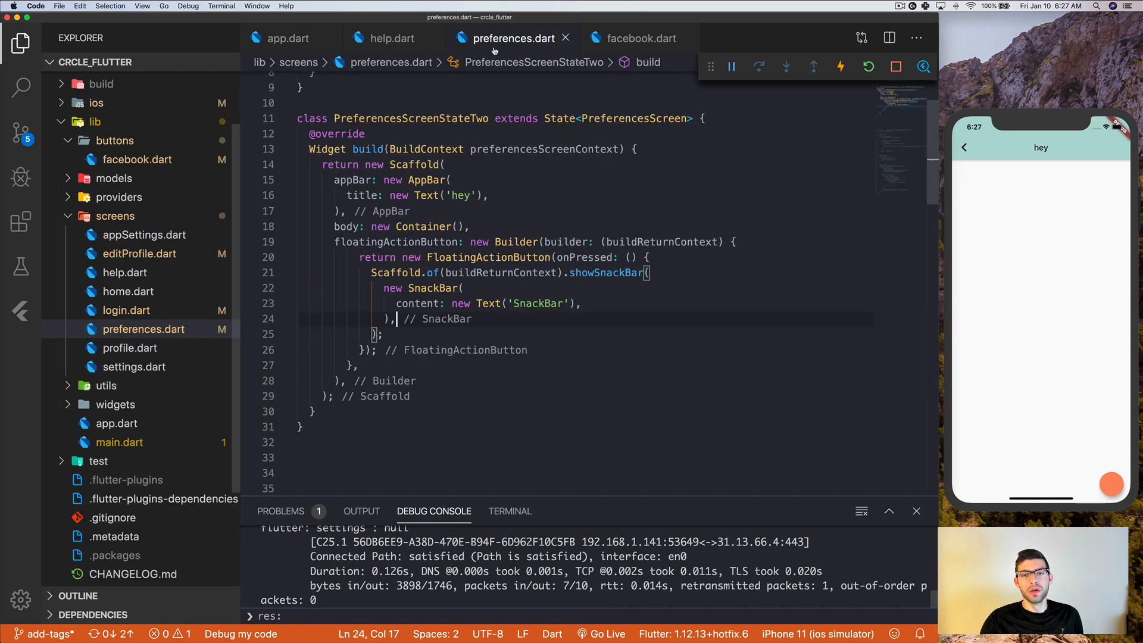